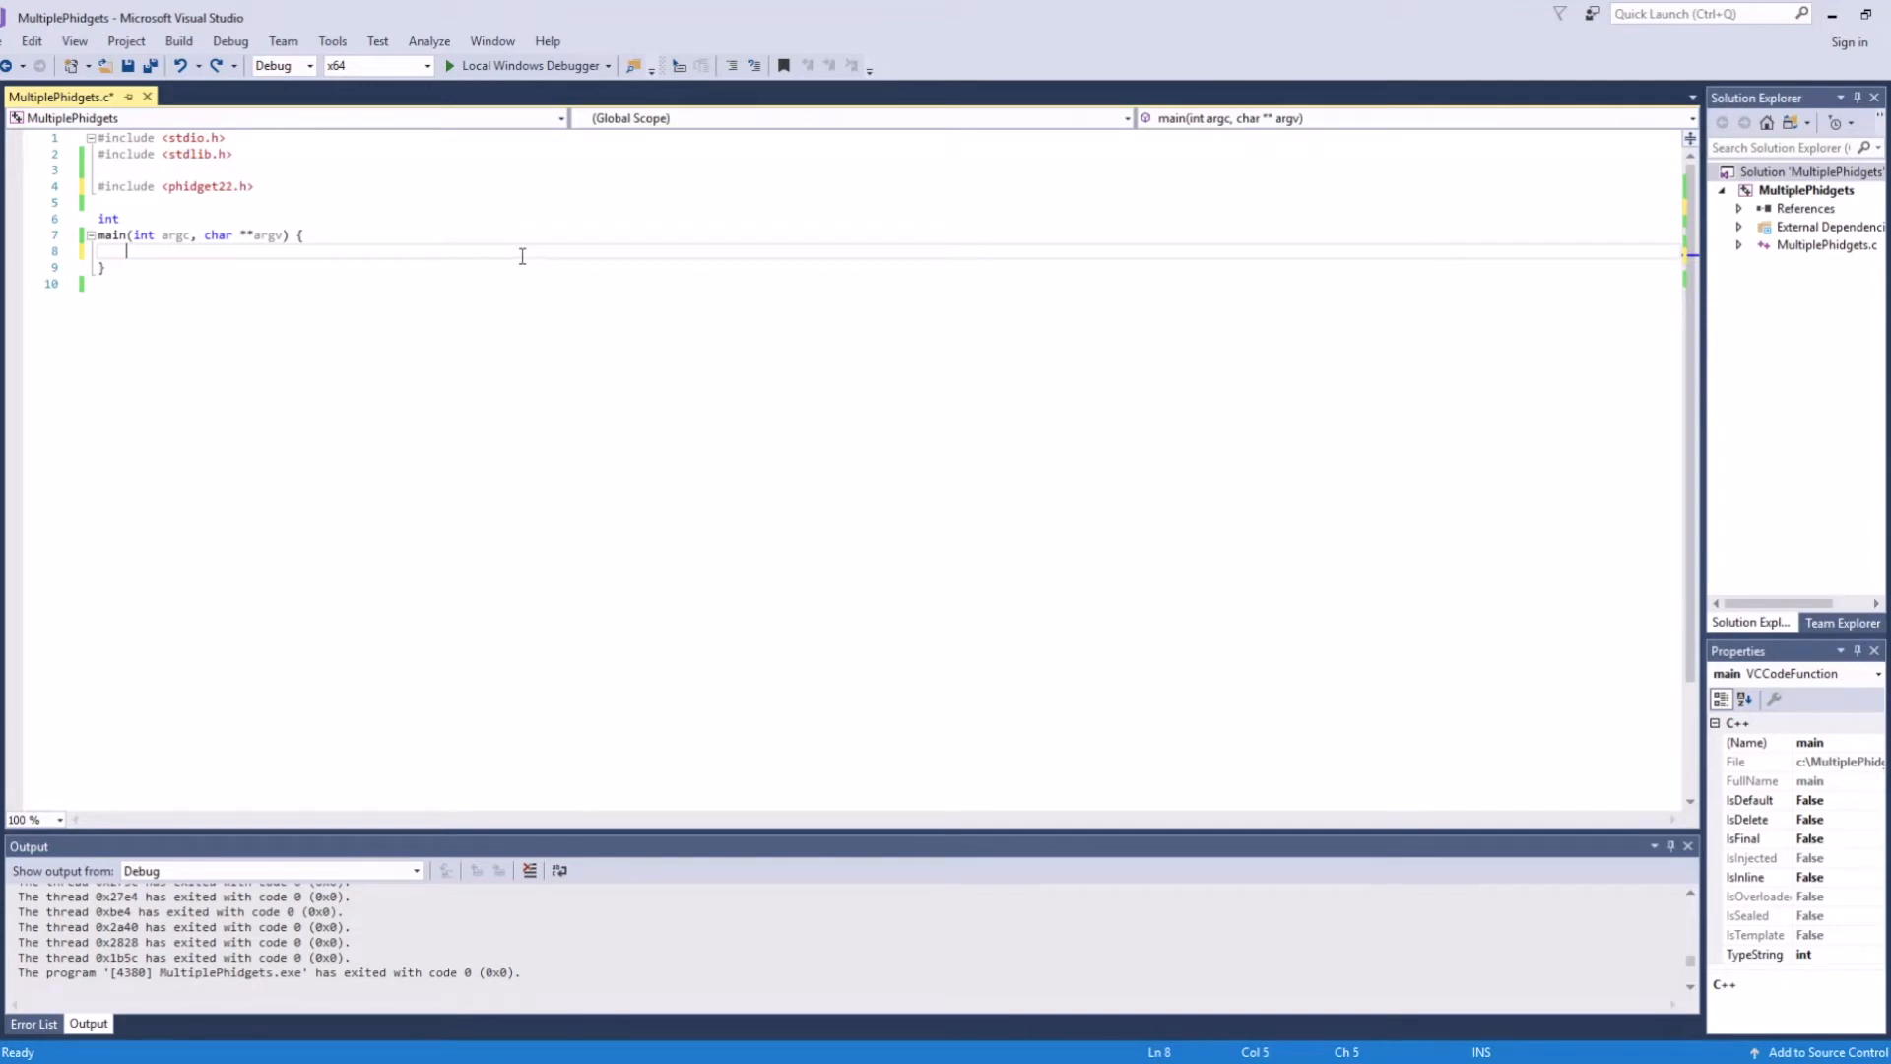
Declare and create axis0, axis1 voltage-ratio inputs and dcMotor, setting hub ports and channels 0 and 1.
text(PhidgetVoltageRatioInput_create(&axis0);)
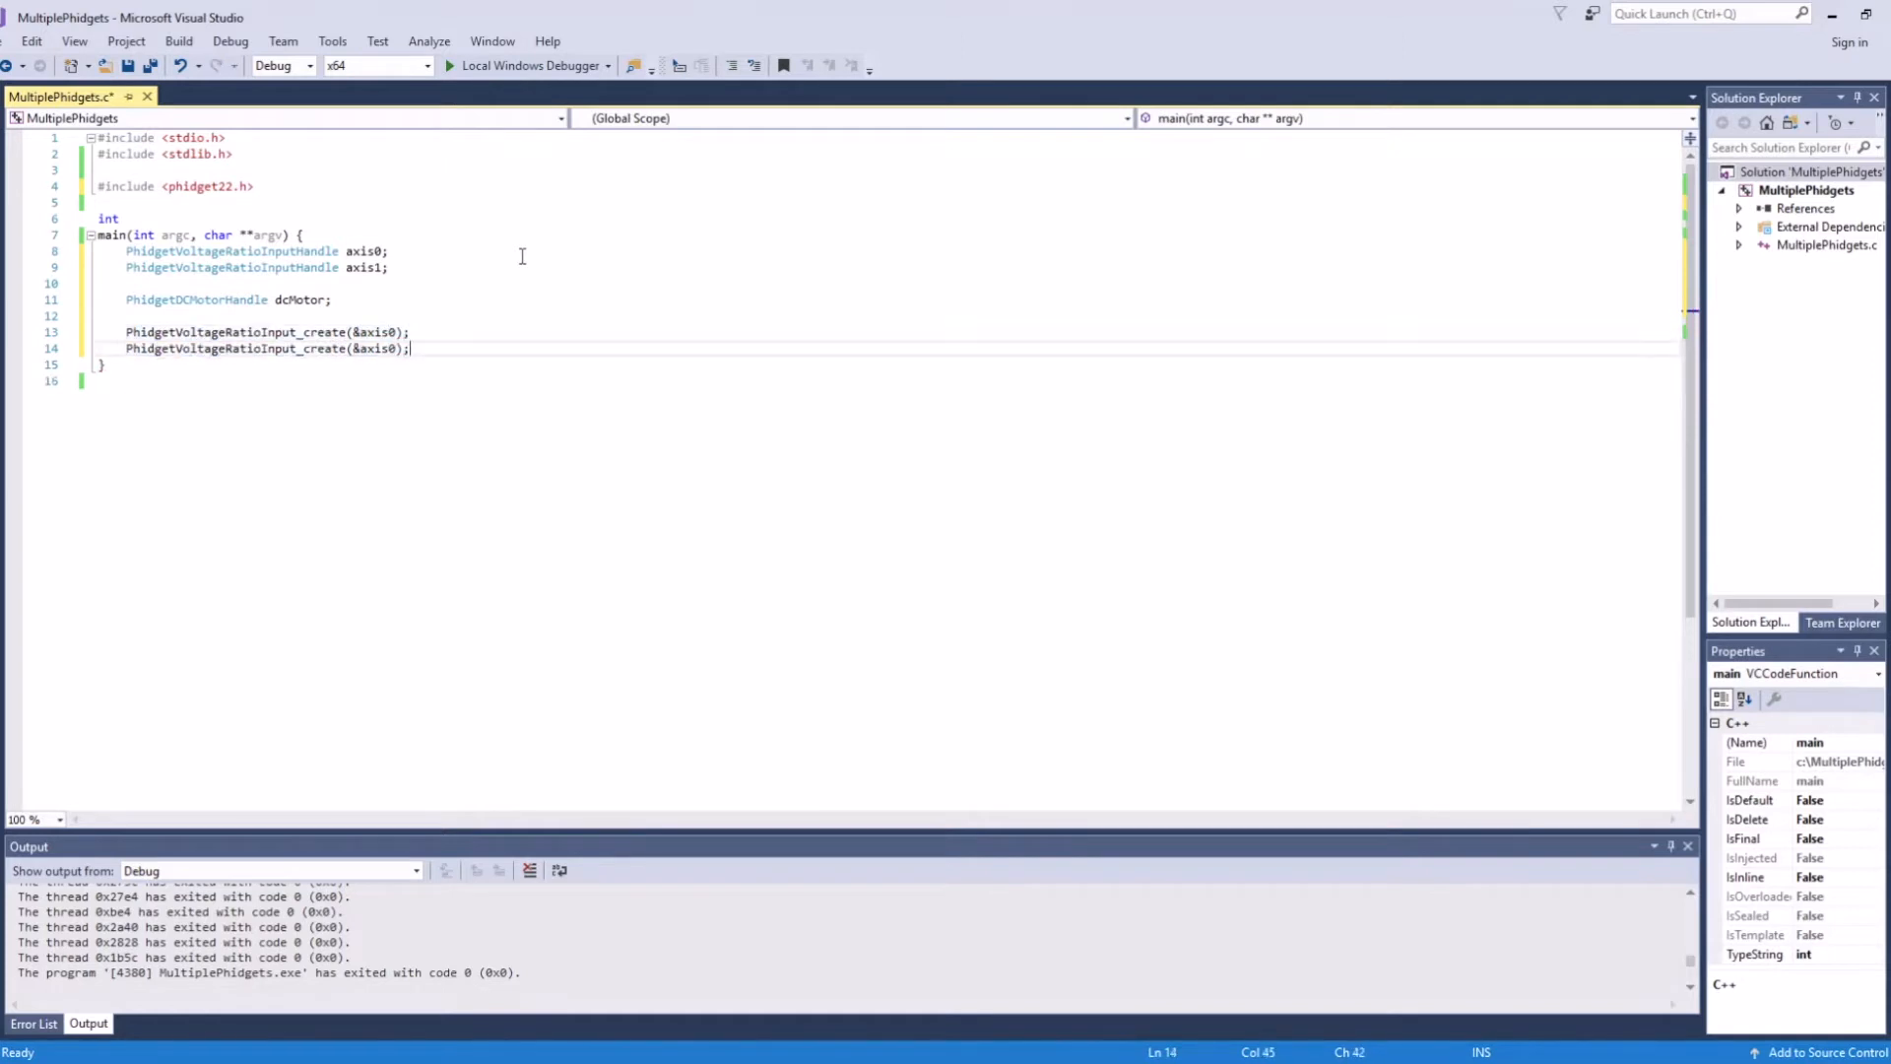
text(PhidgetDCMotor_create(&dcMotor);)
text(1)
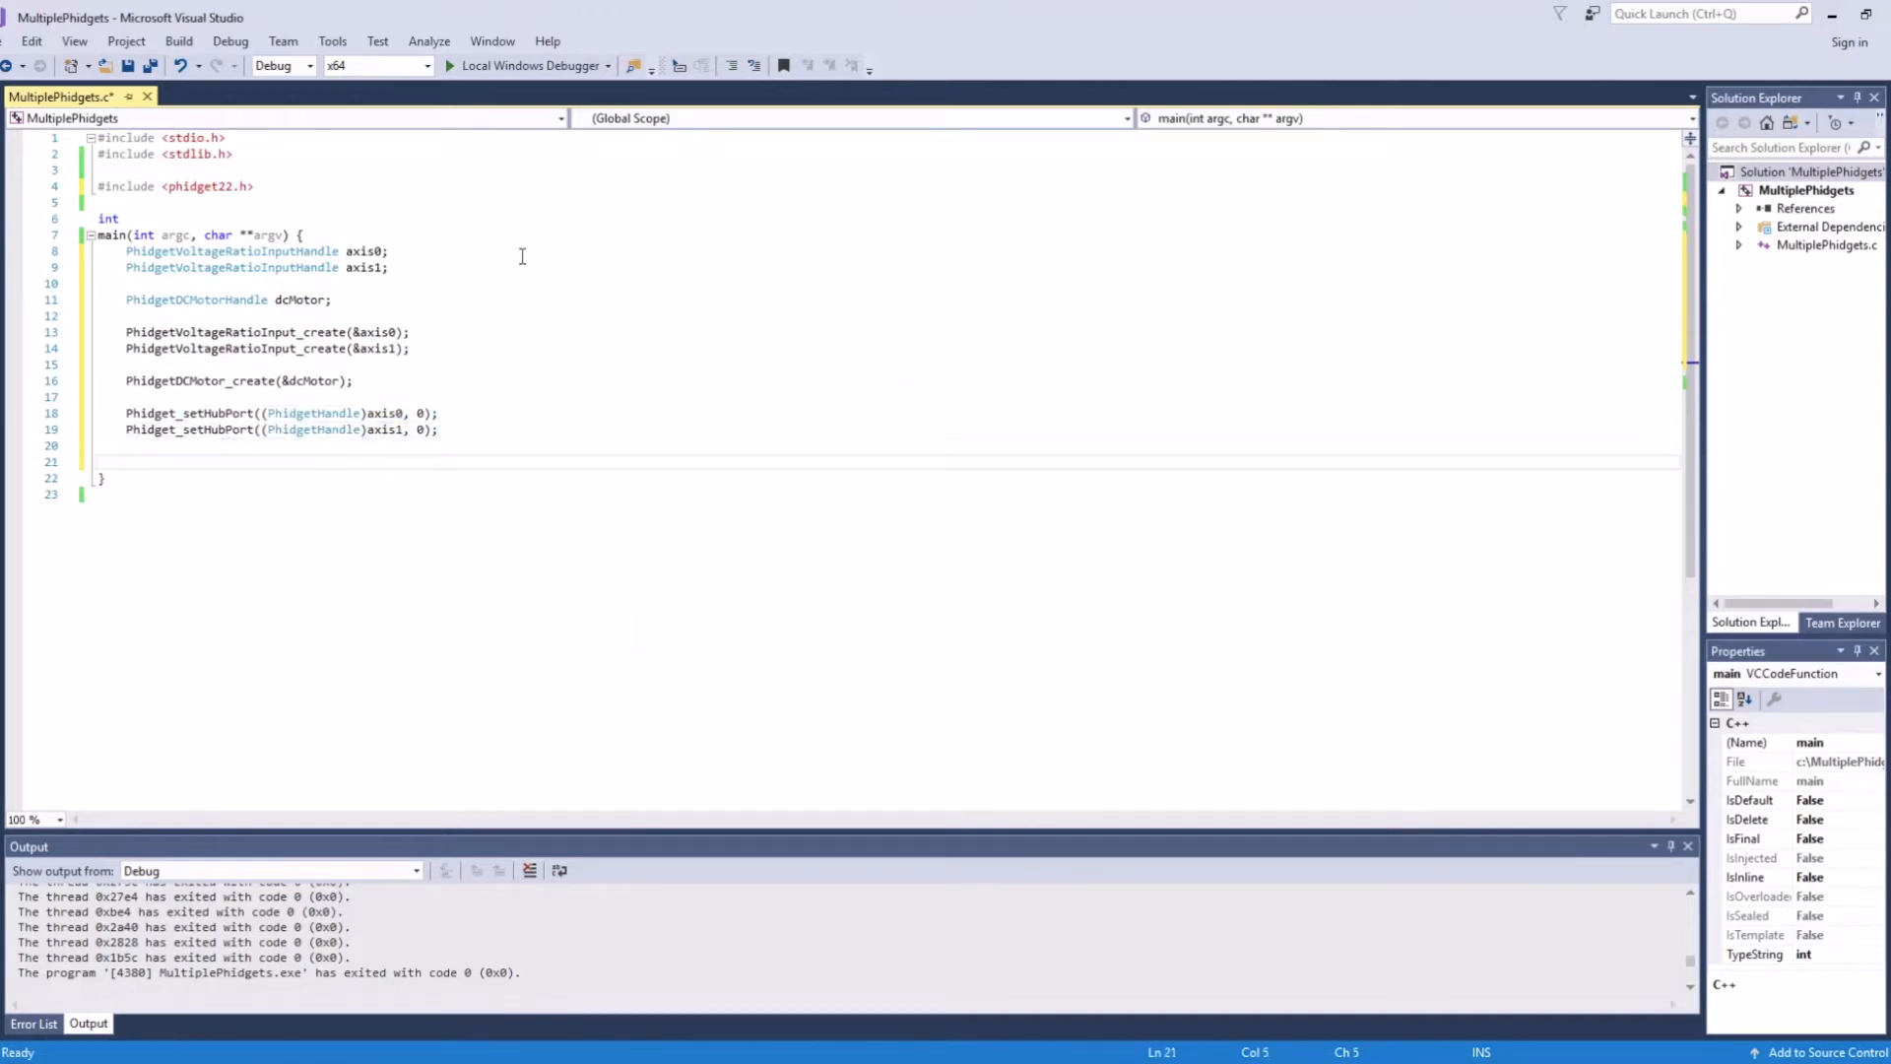
text(Phidget_setChannel((PhidgetHandle)axis1, 1);)
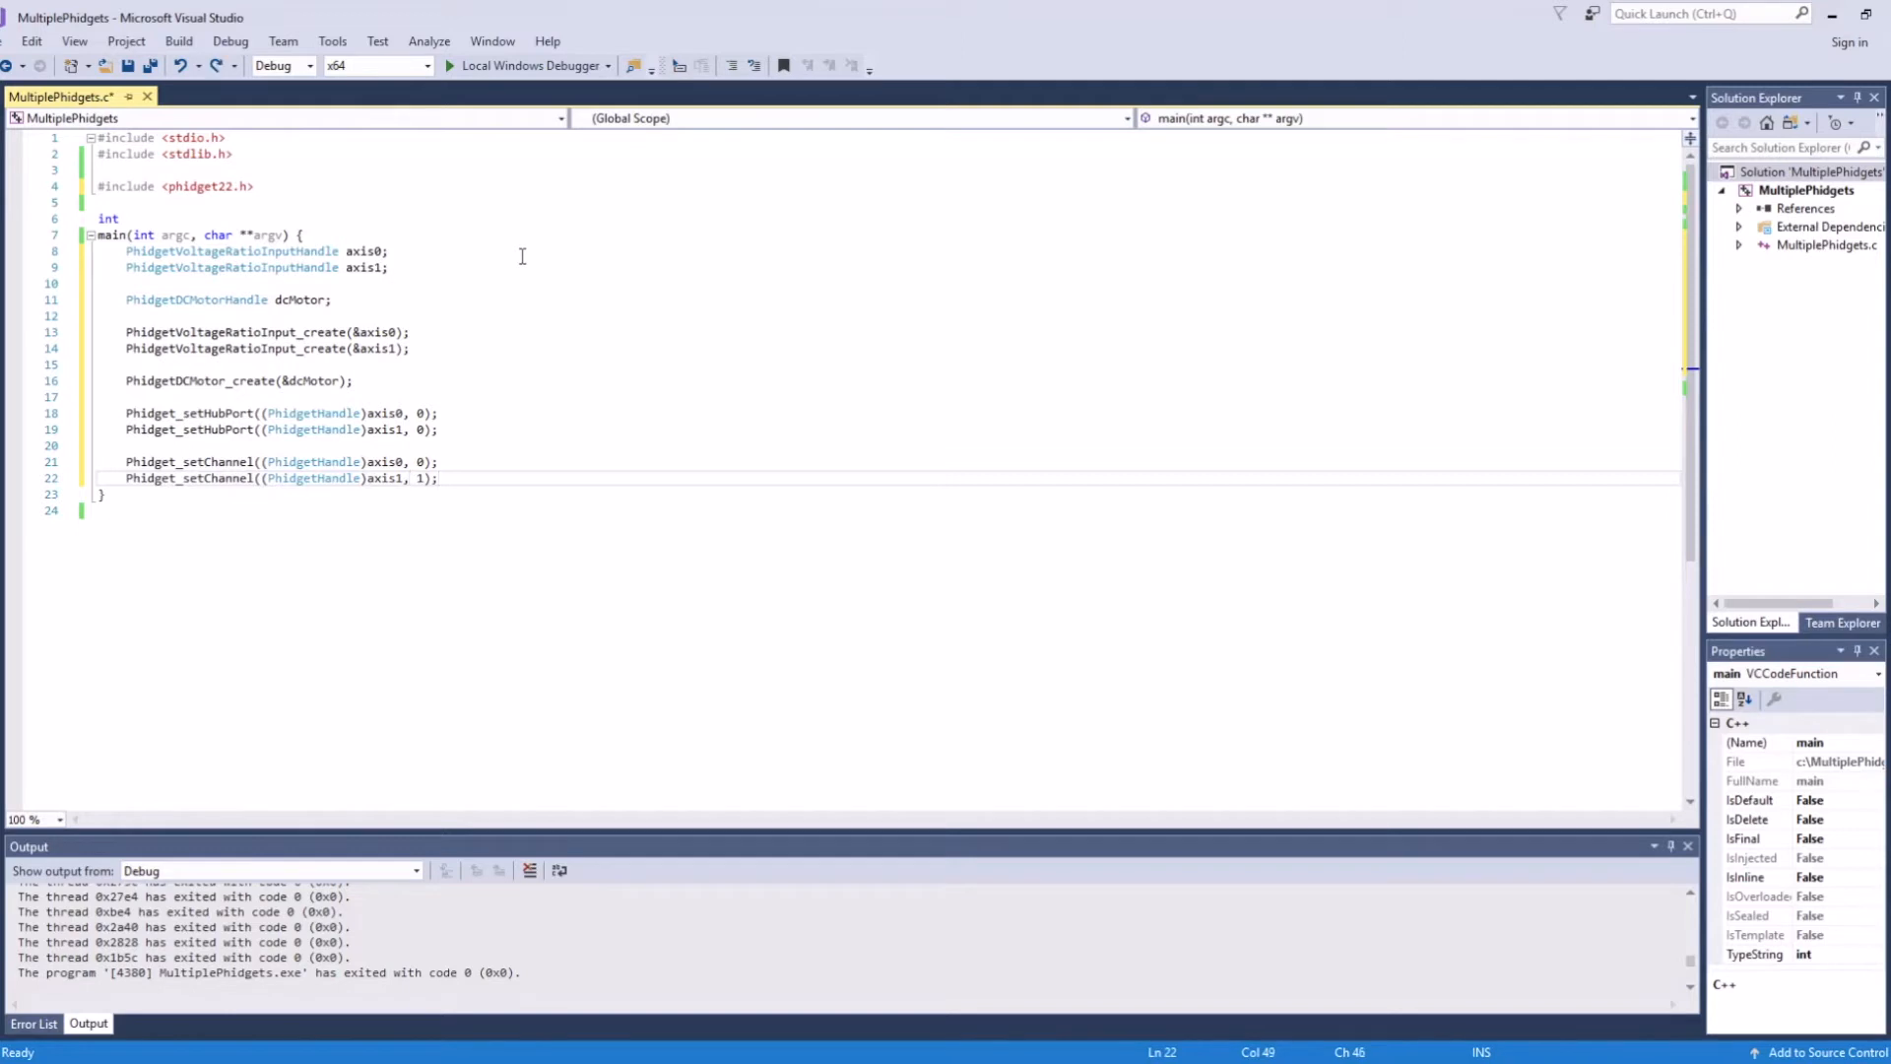
Register onAttachHandler with NULL for all three Phidgets, open them, and add system("PAUSE").
text(Phidget_setOnAttachHandler((PhidgetHandle)axis0,)
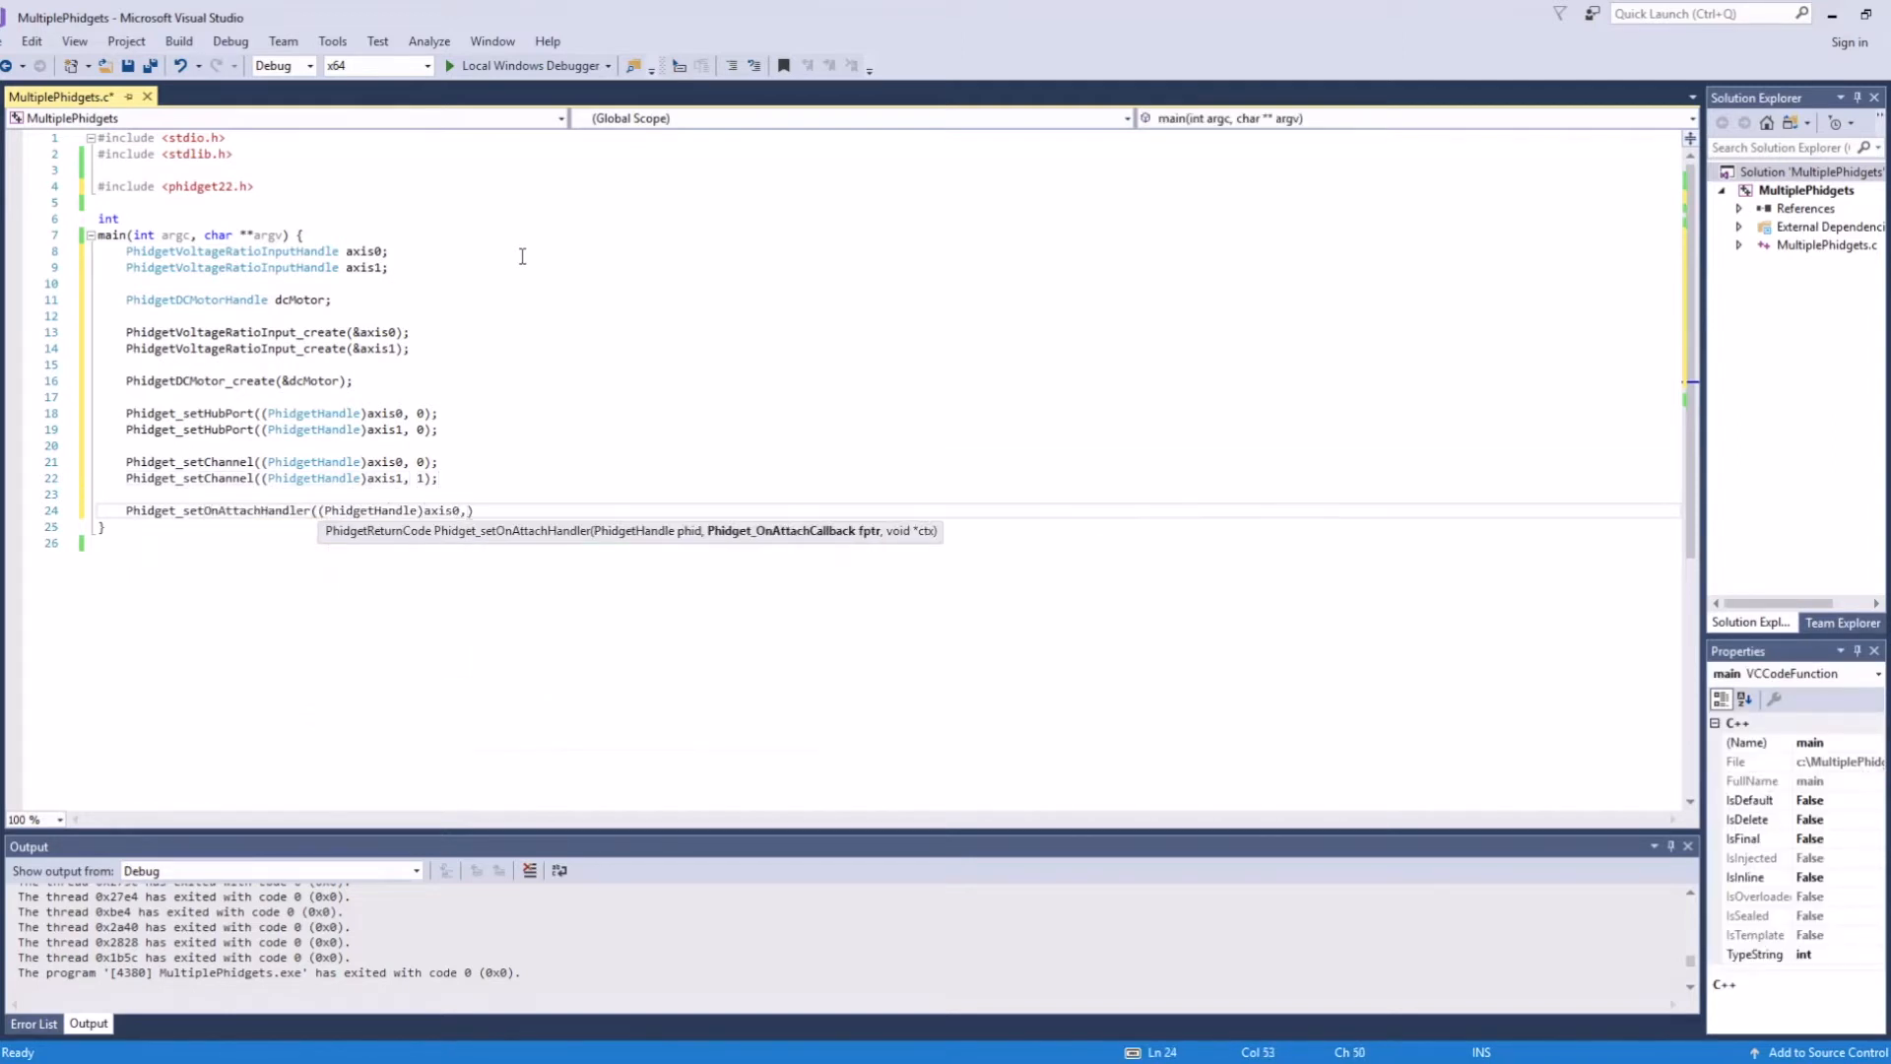
text(onAttachHandler, NULL)
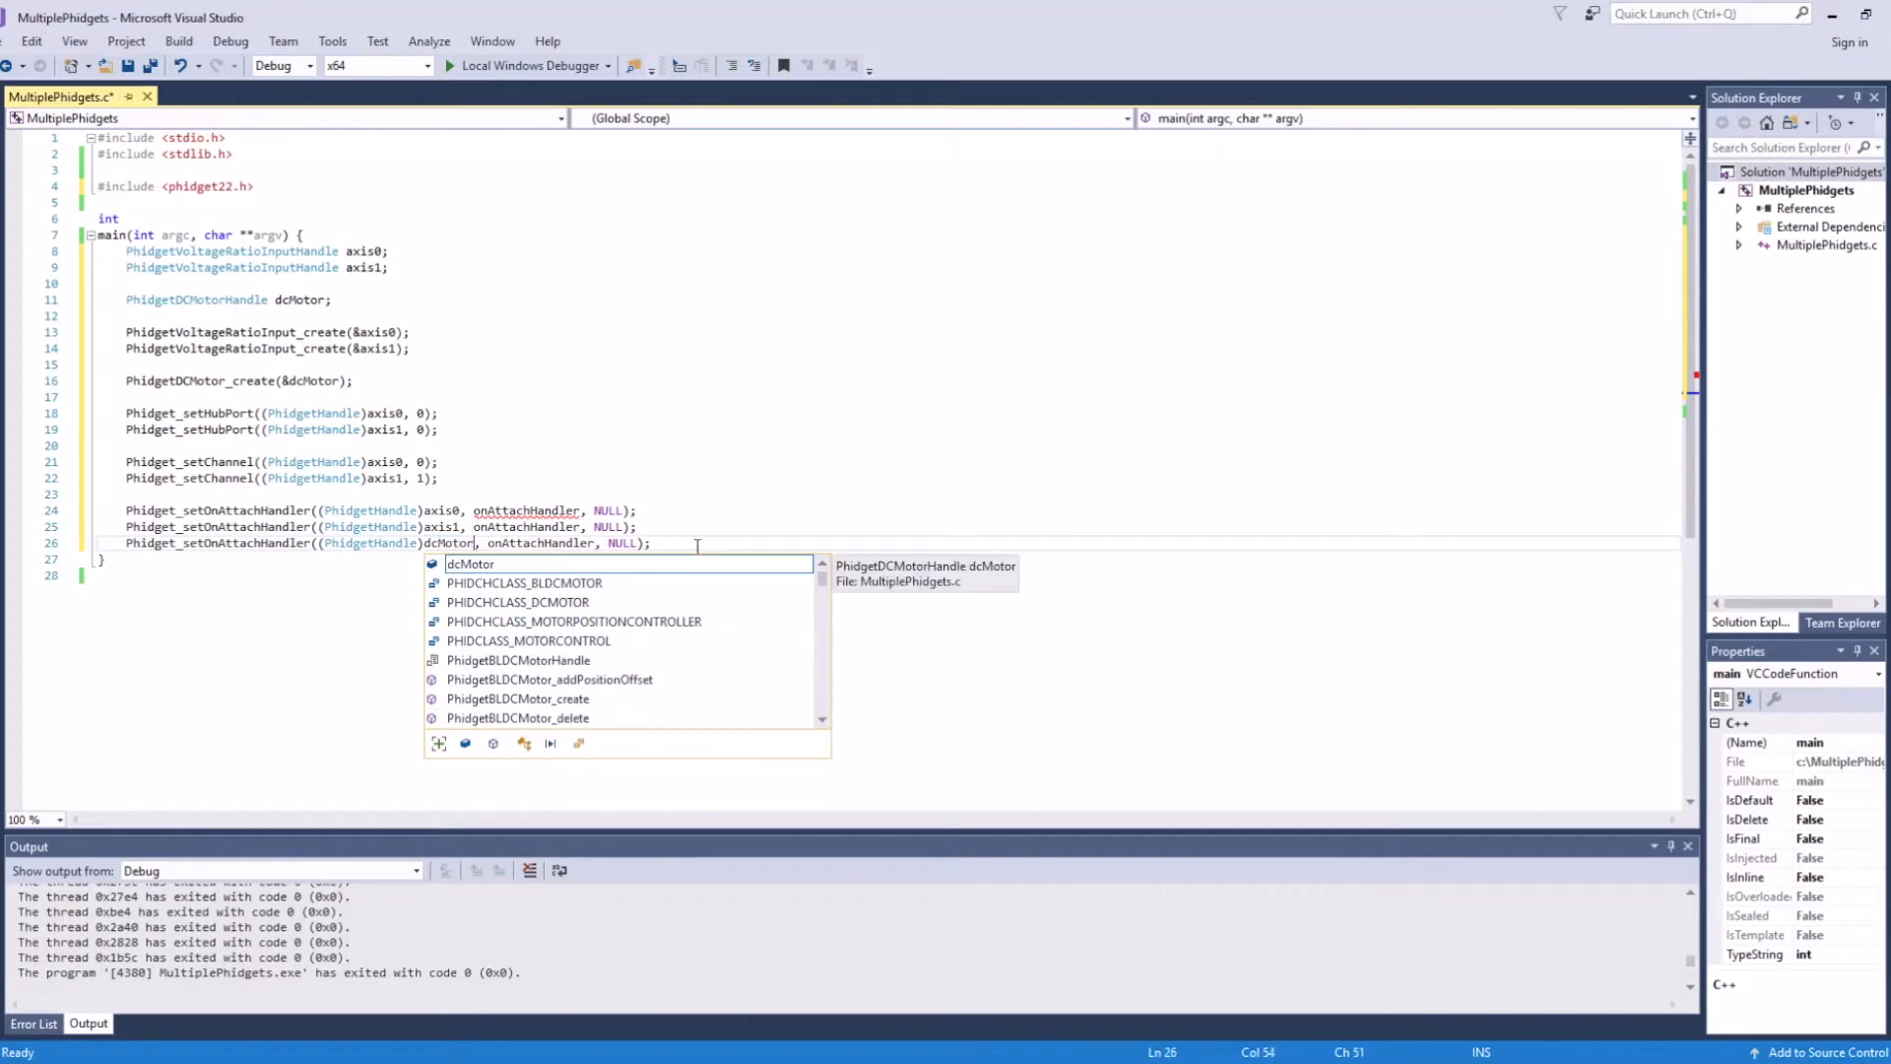
text(Phidget_open((PhidgetHandle)axis0);)
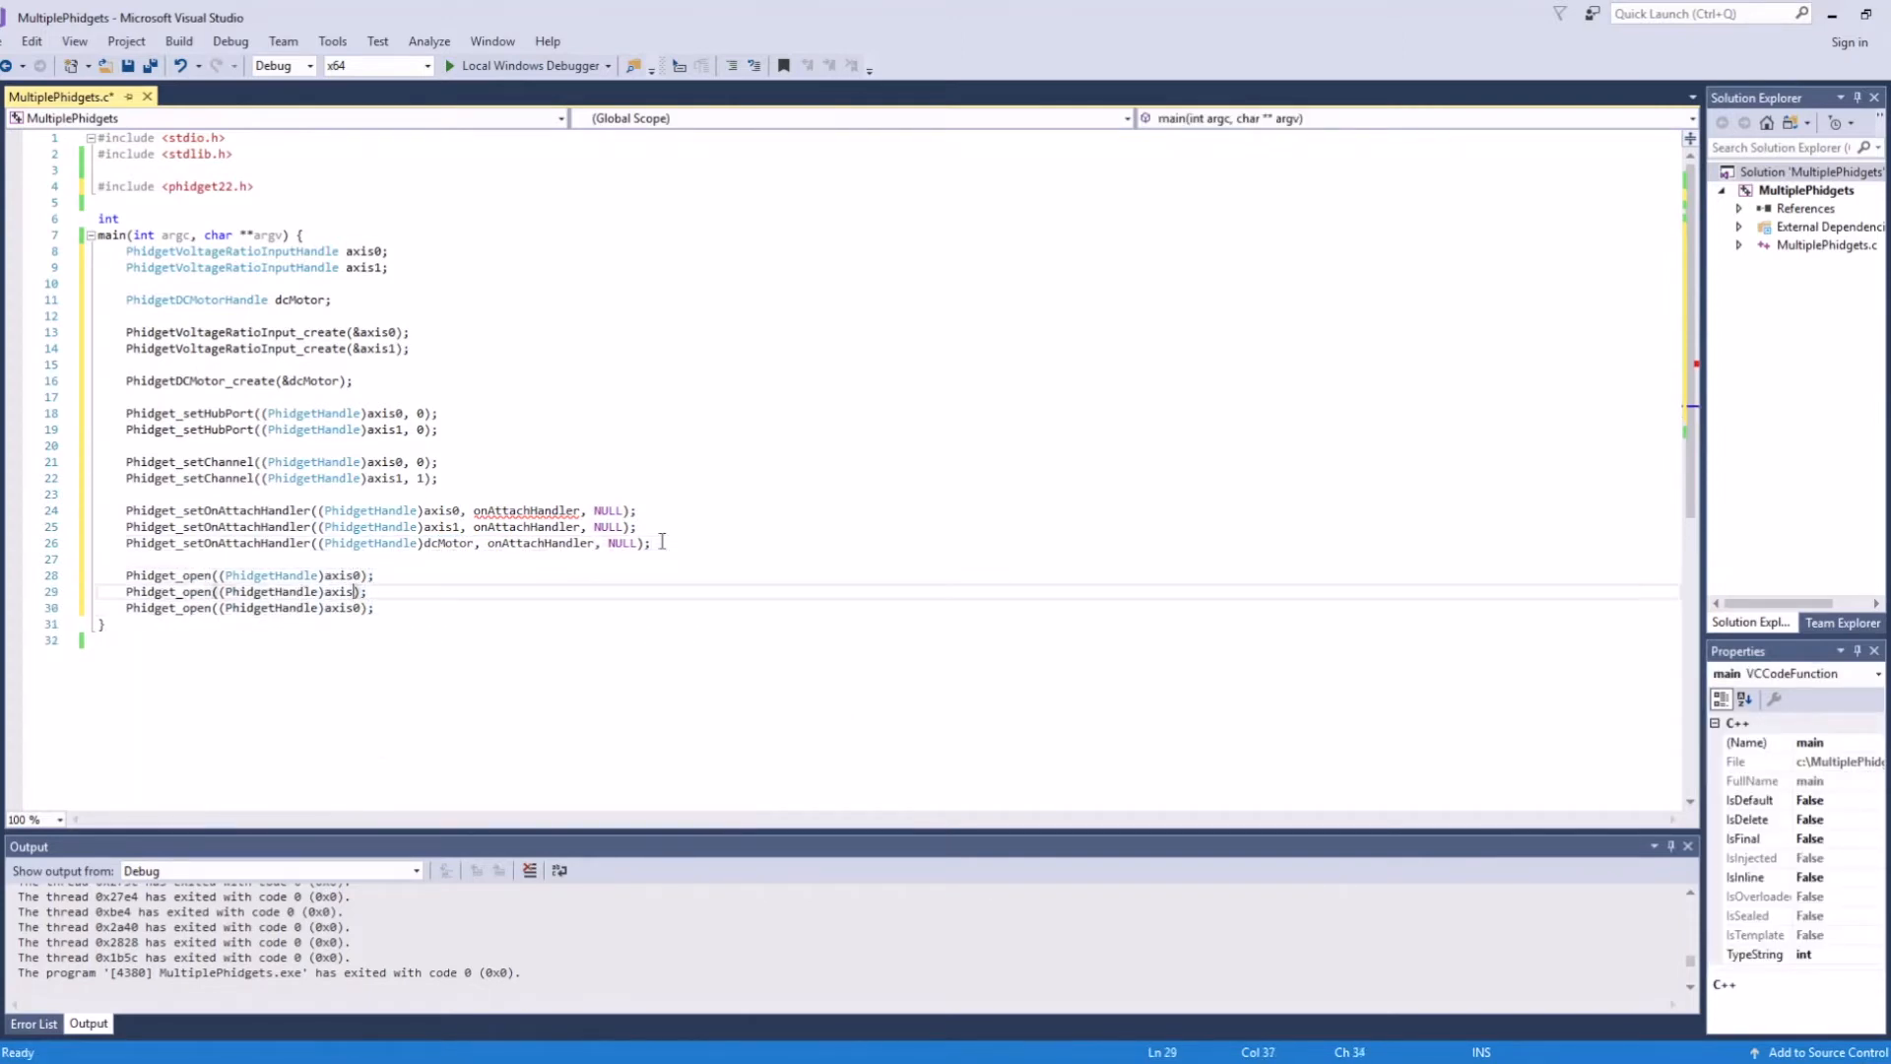
text(system("PAUSE");)
text(onAttachHandler(PhidgetHandle phid, void *ctx) {)
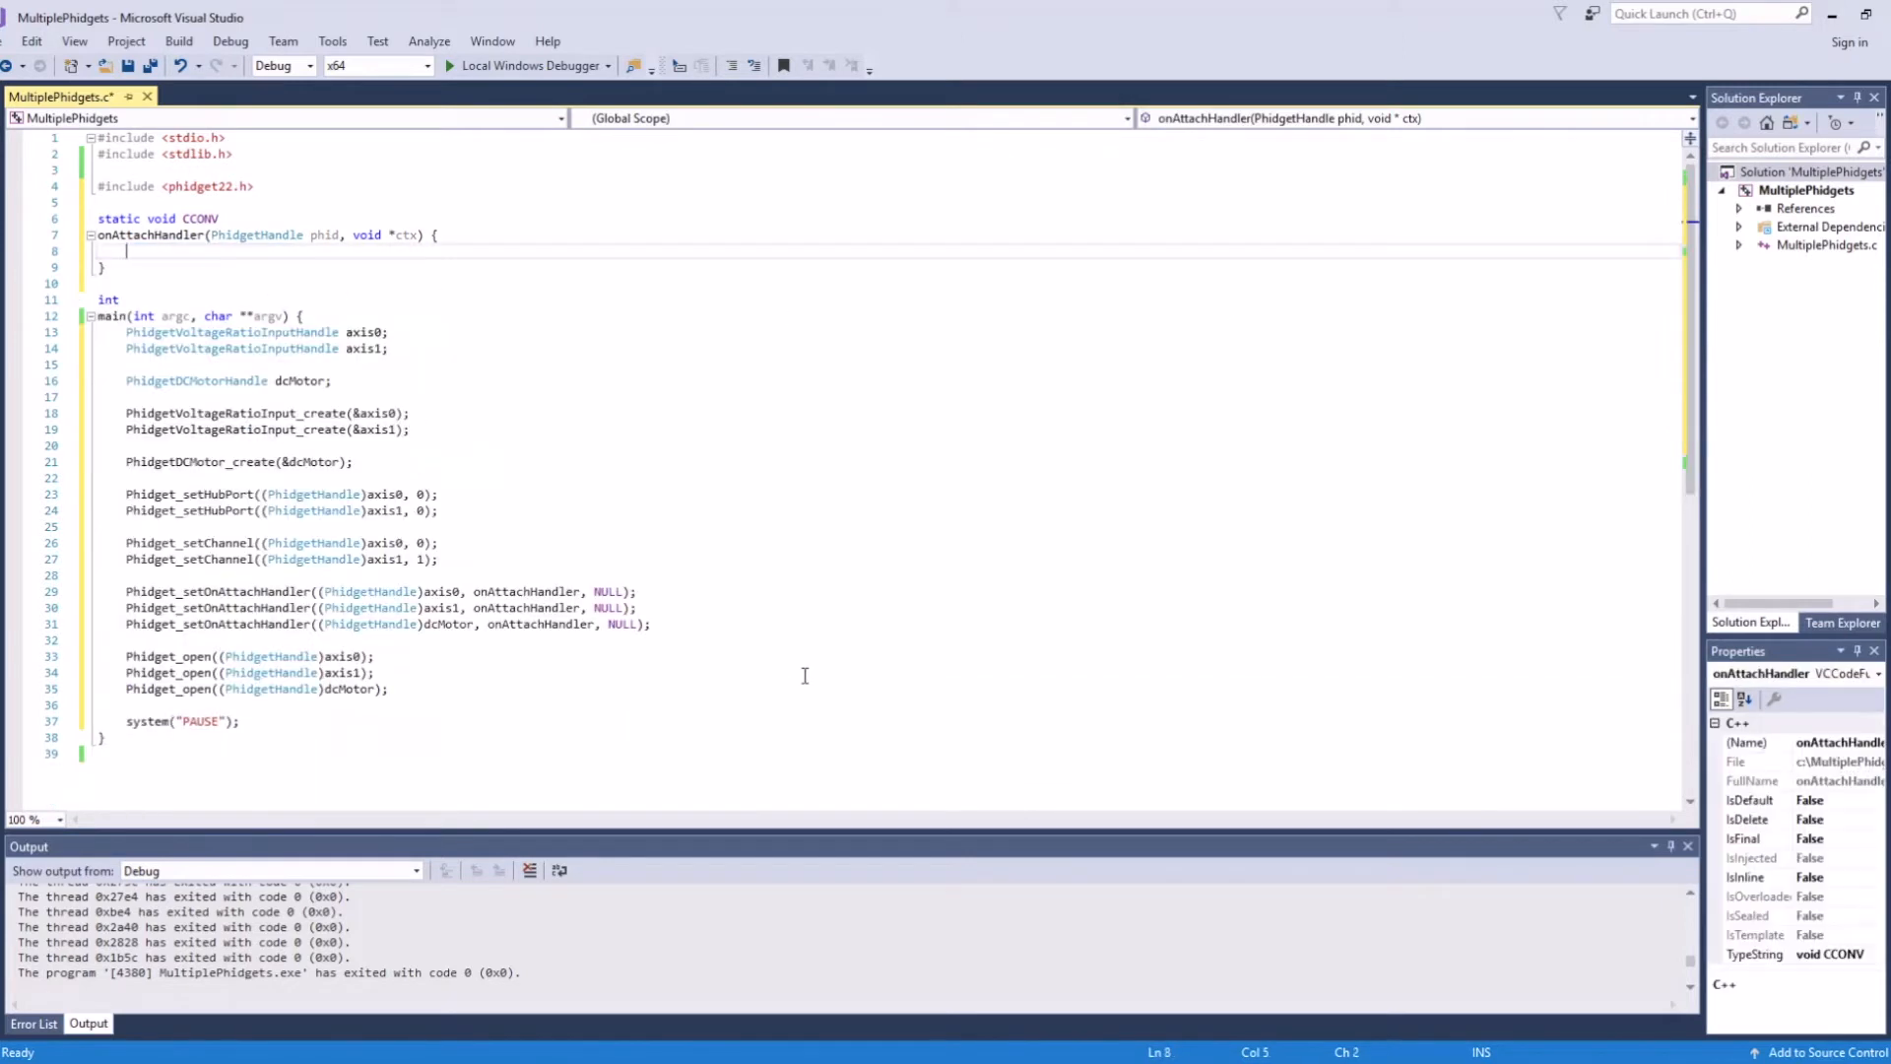
mouse_move(721, 451)
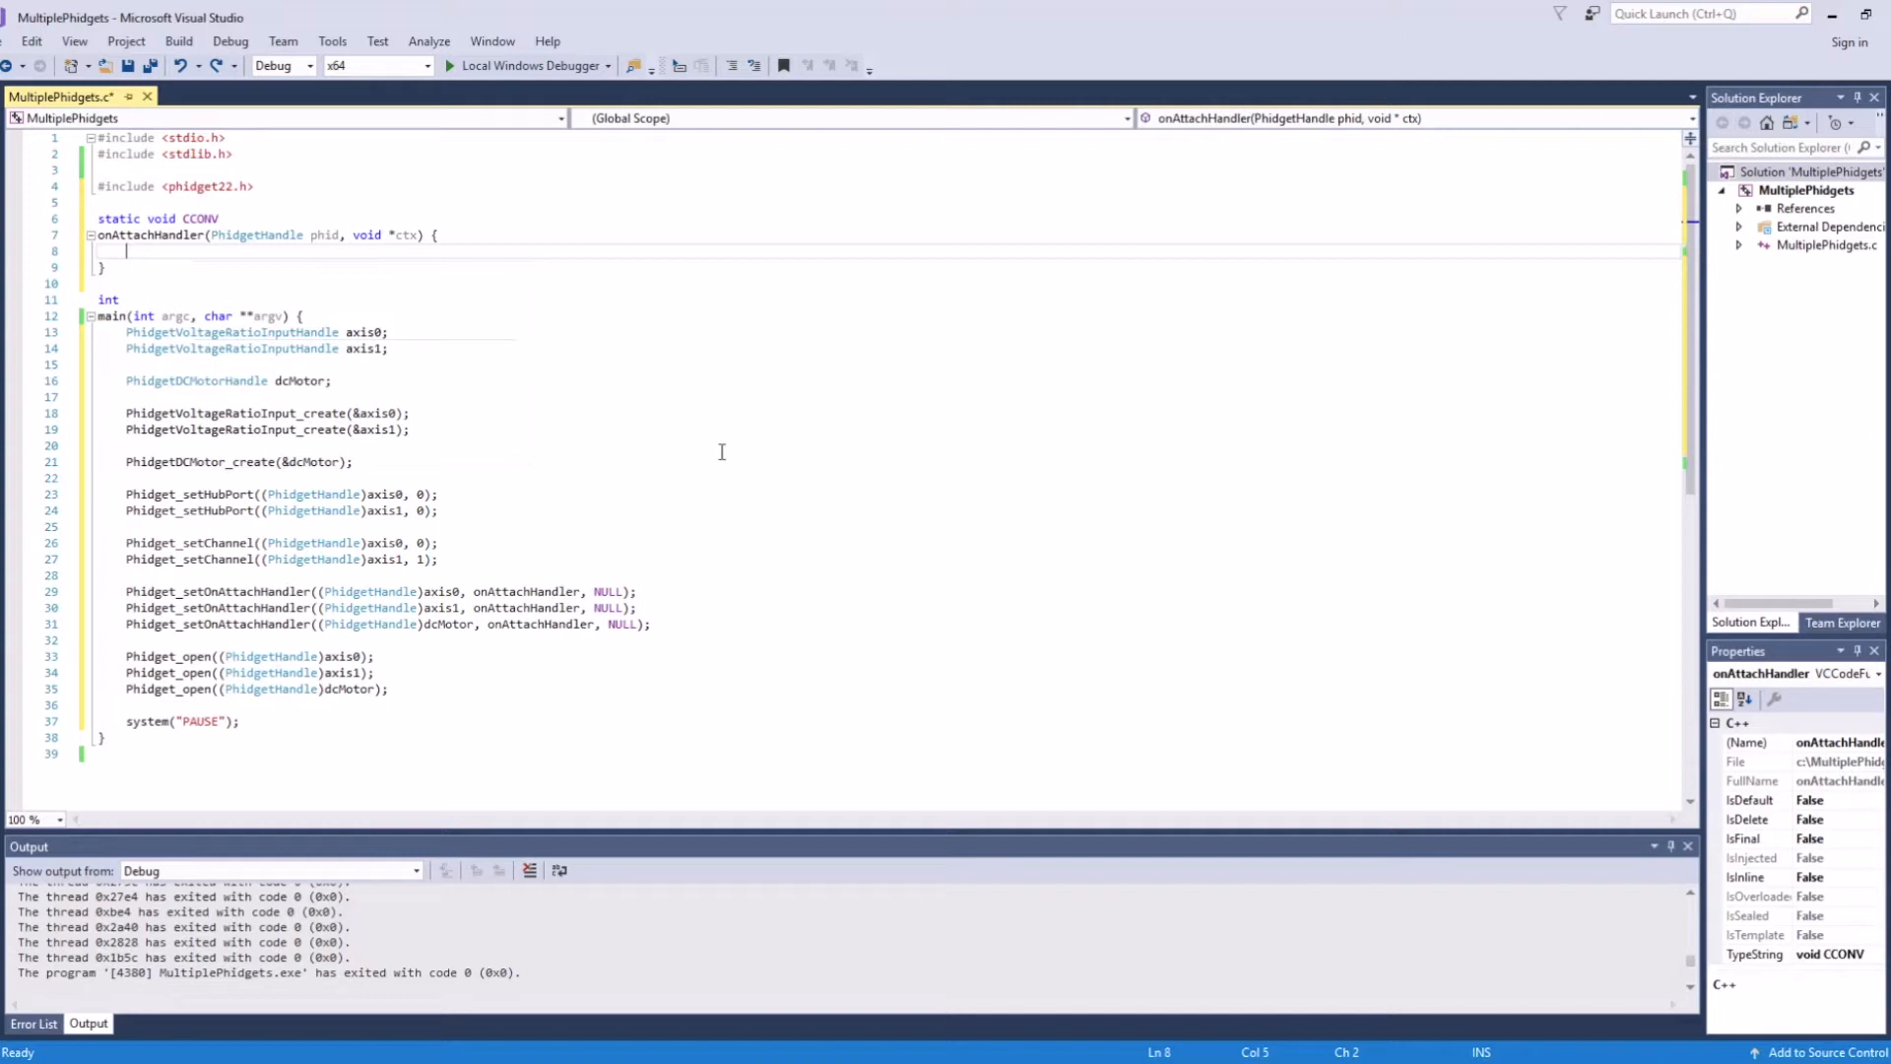
Write onAttachHandler printing per-device attach messages with a 100 ms data interval, then run it.
text(Phidget_DeviceID deviceID;)
text(Phidget_getDeviceID(phid, &deviceID);)
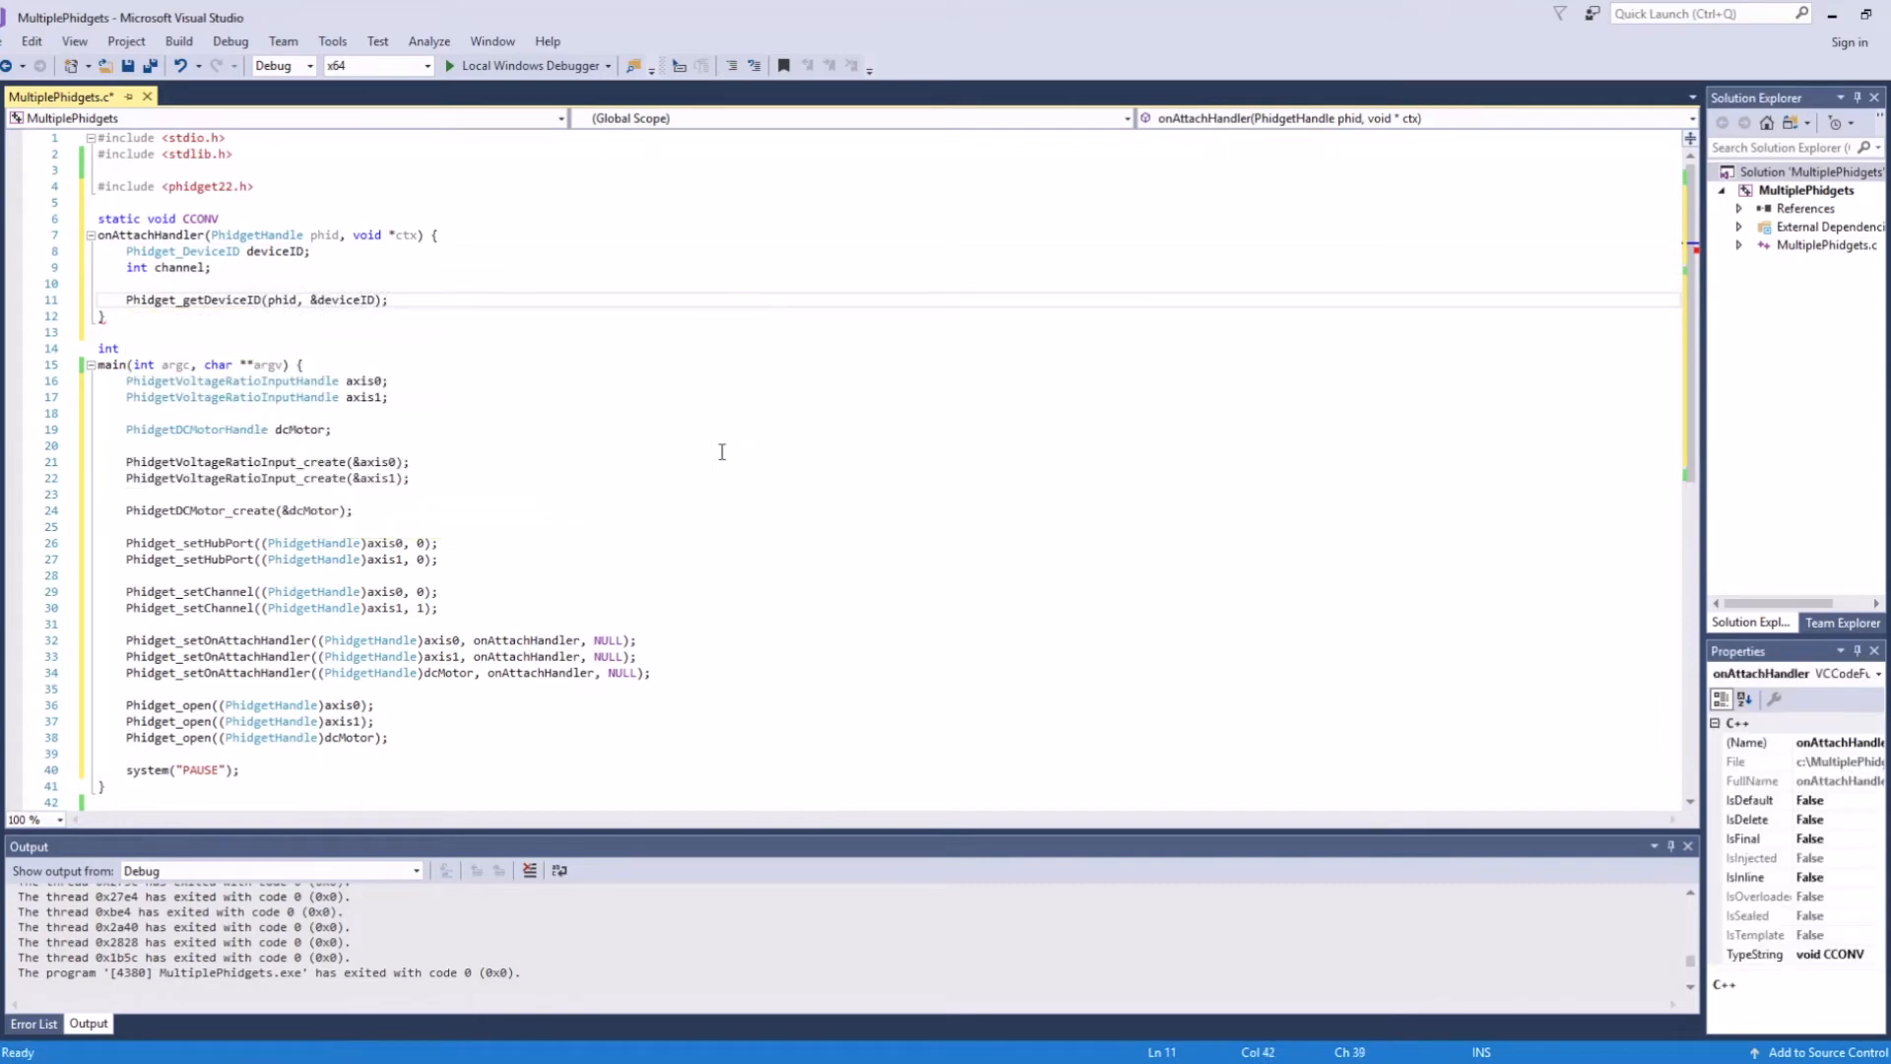
text(Phidget_getChannel(phid, &channel);)
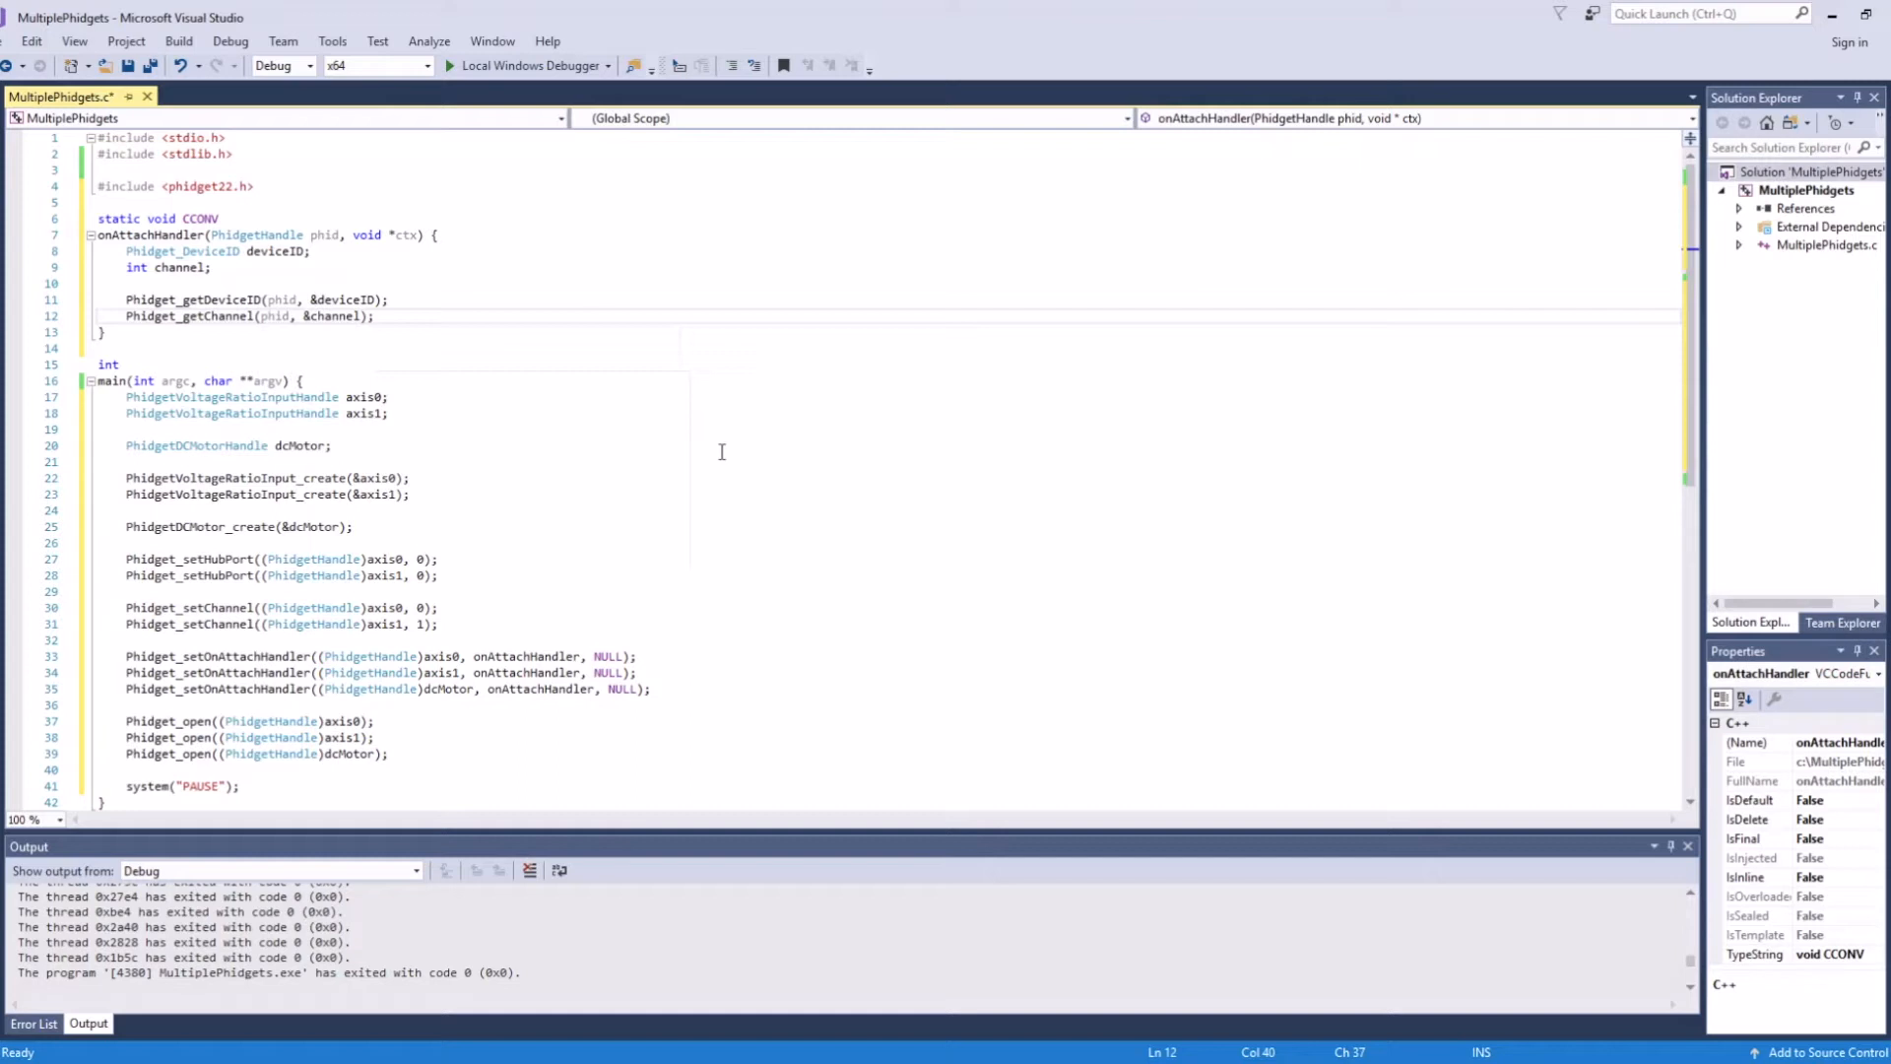
text(if(deviceID == PHIDID_HIN1100) {)
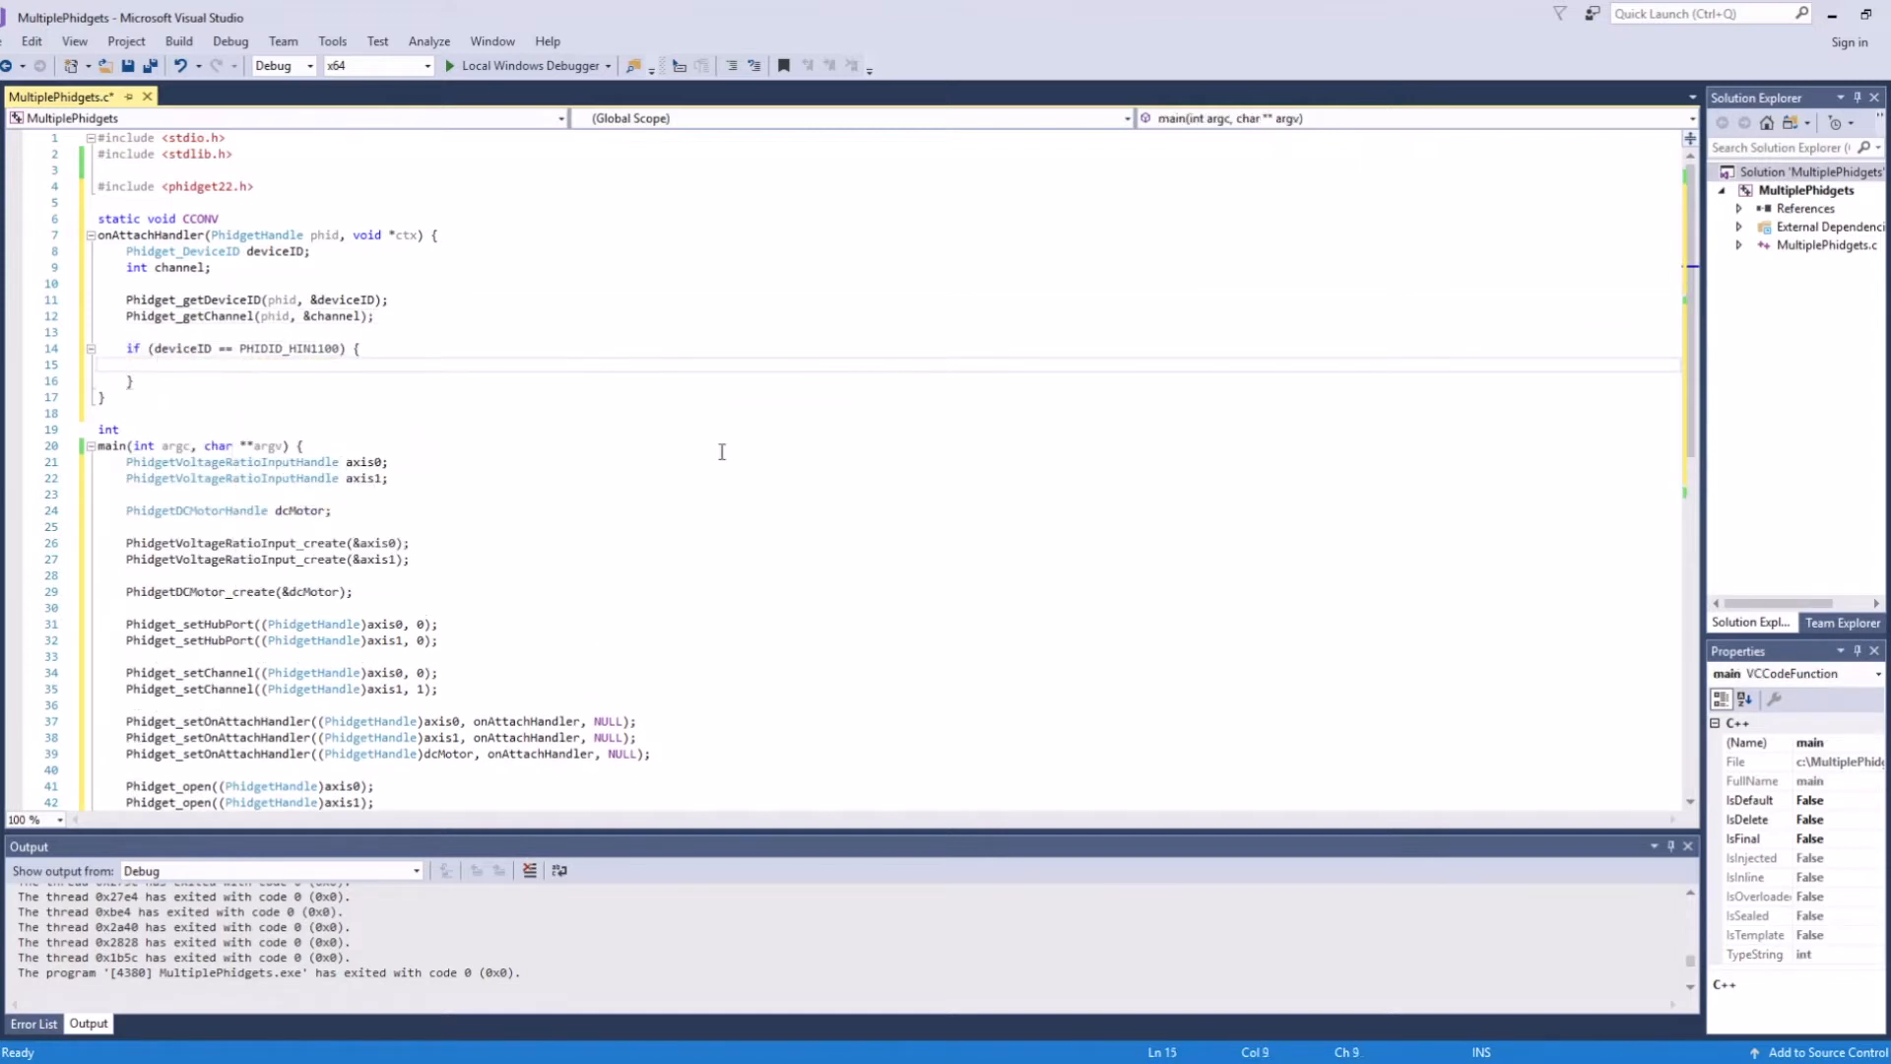
text(if (channel == 0)
text(printf("\n axis1 )
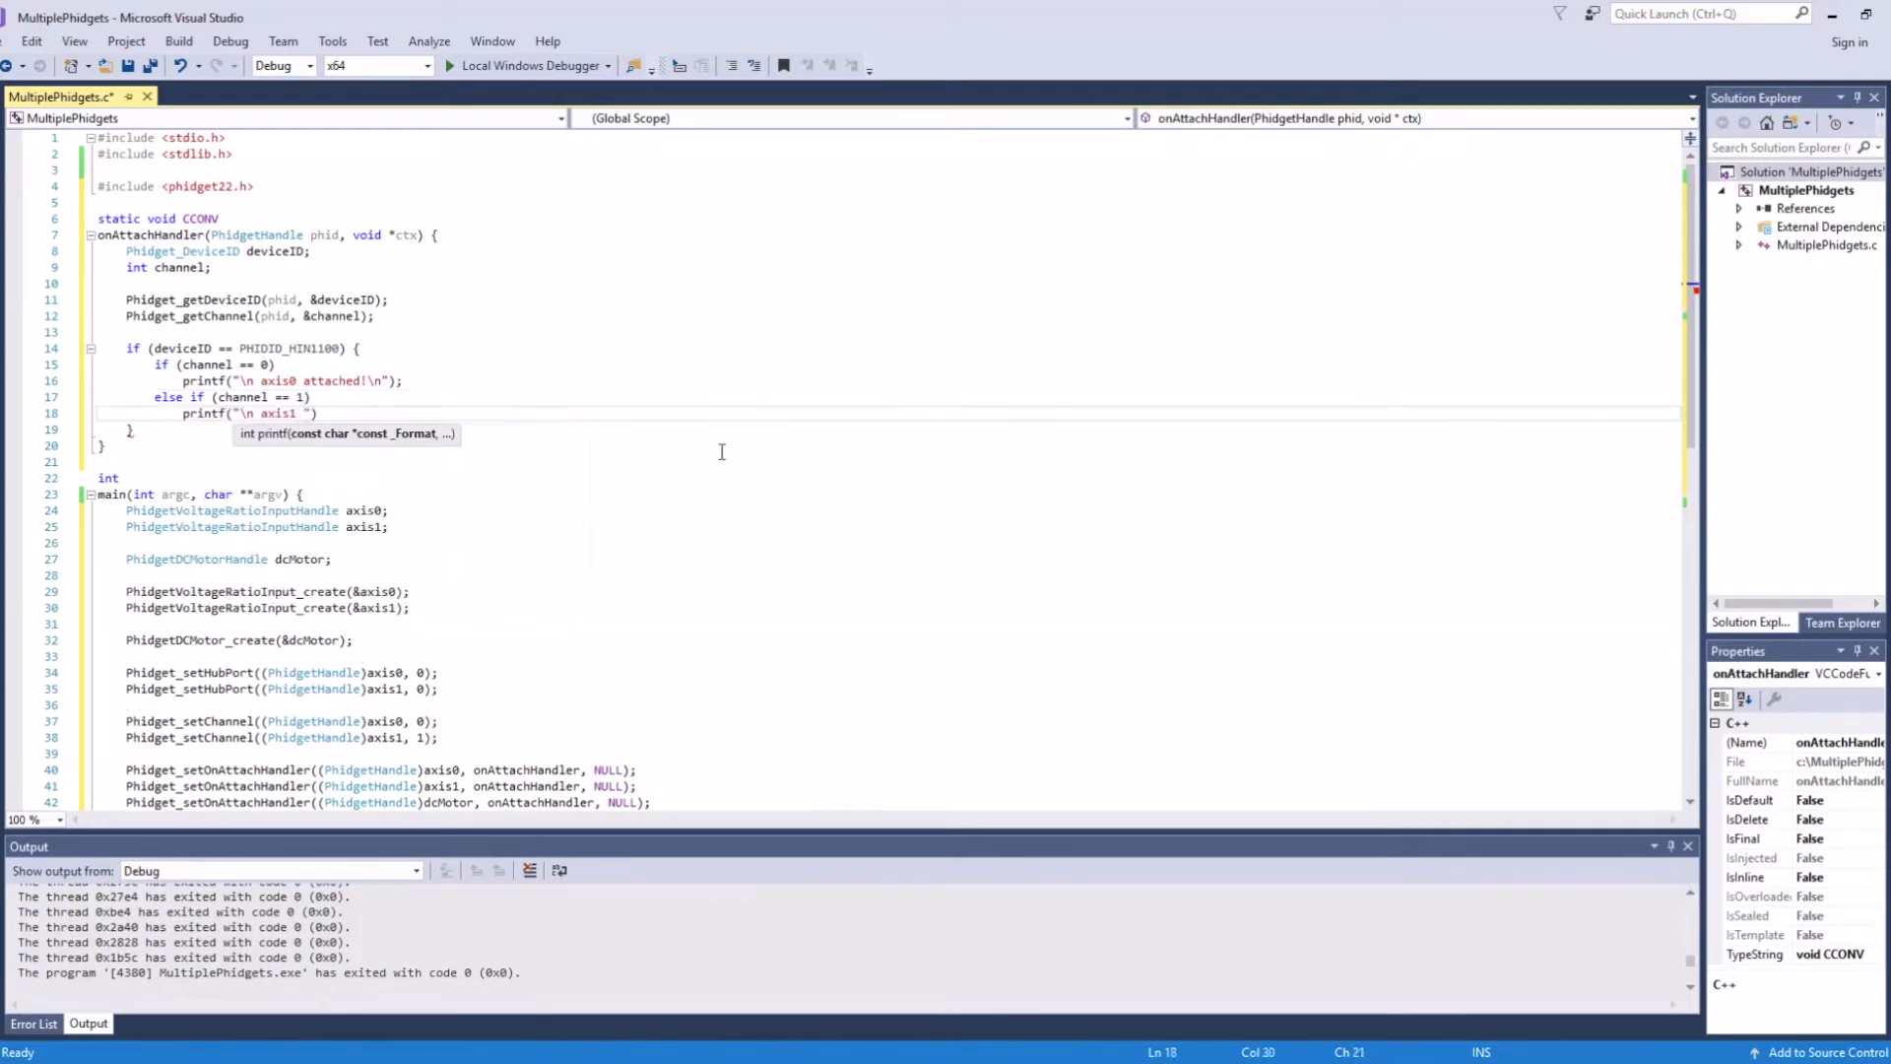
text(PhidgetVoltageRatioInput_setDataInterval(()
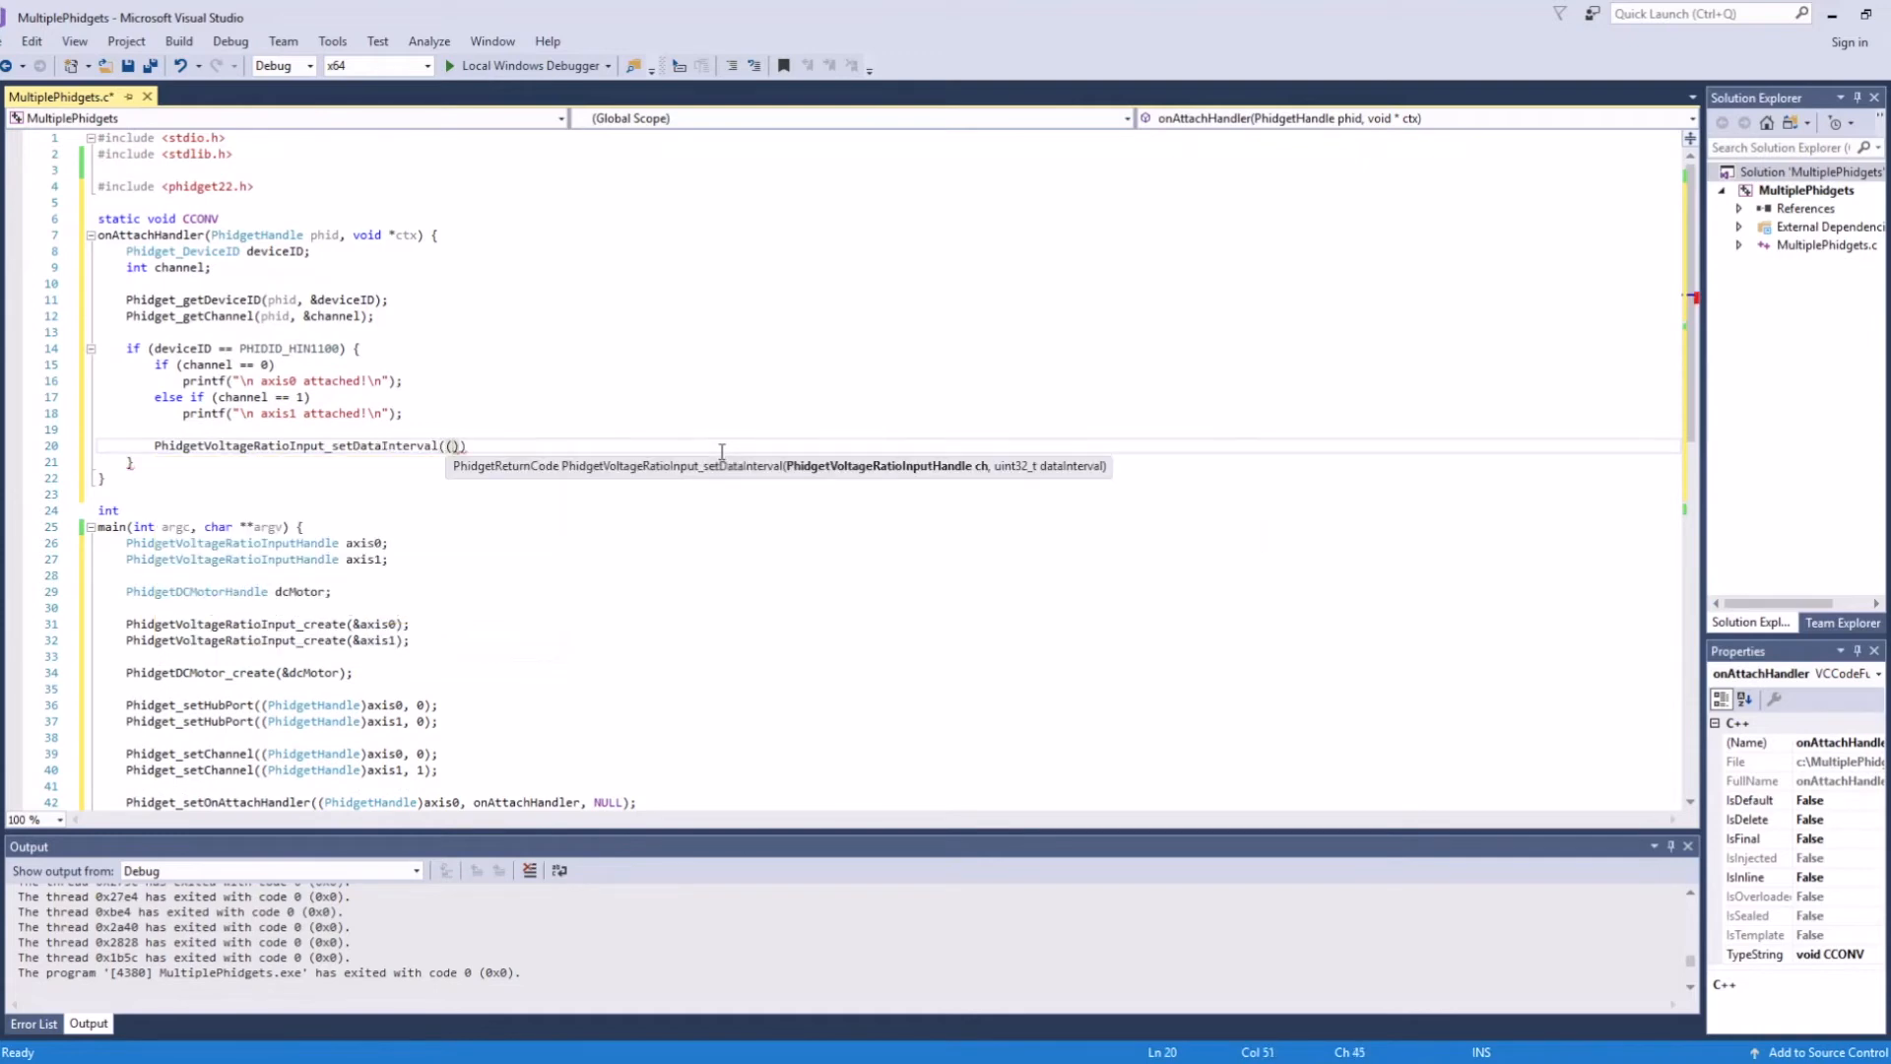
text((PhidgetVoltageRatioInputHandle)phid, 100)
text(printf("\n dcMotor attached!\n");)
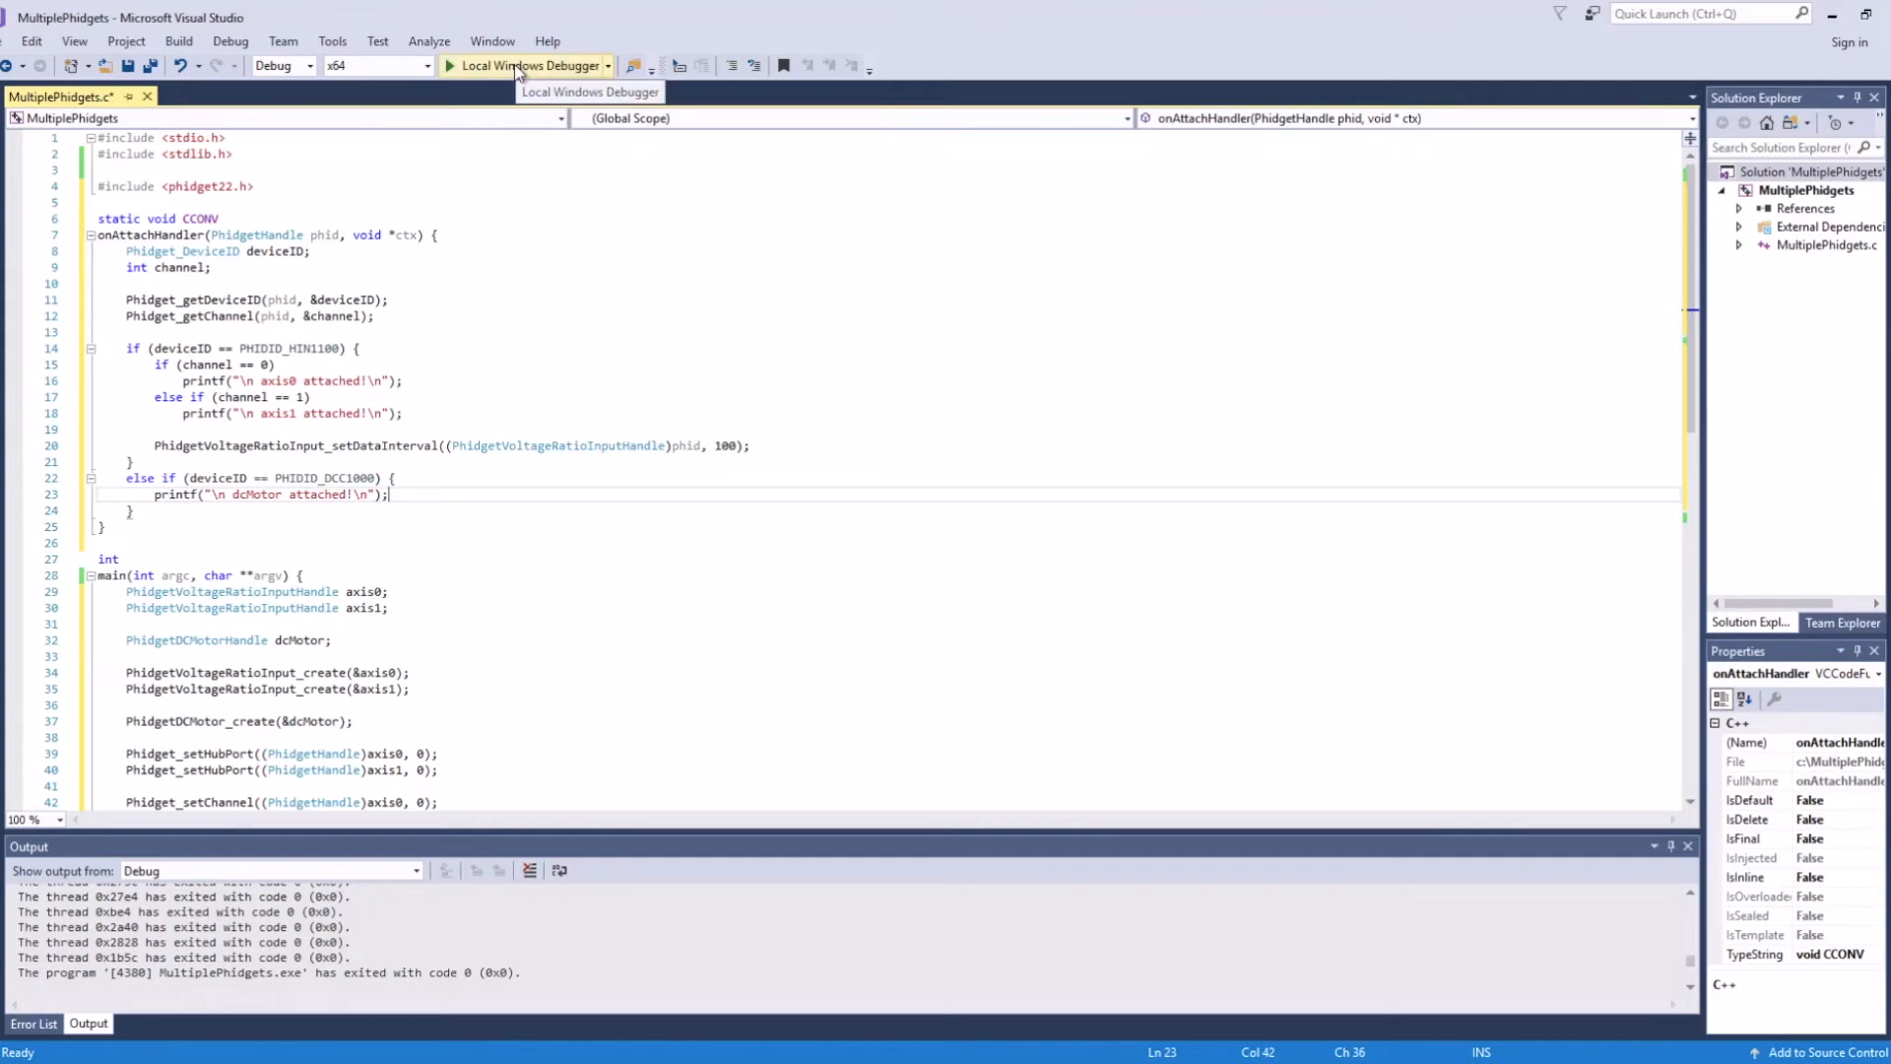
click(525, 65)
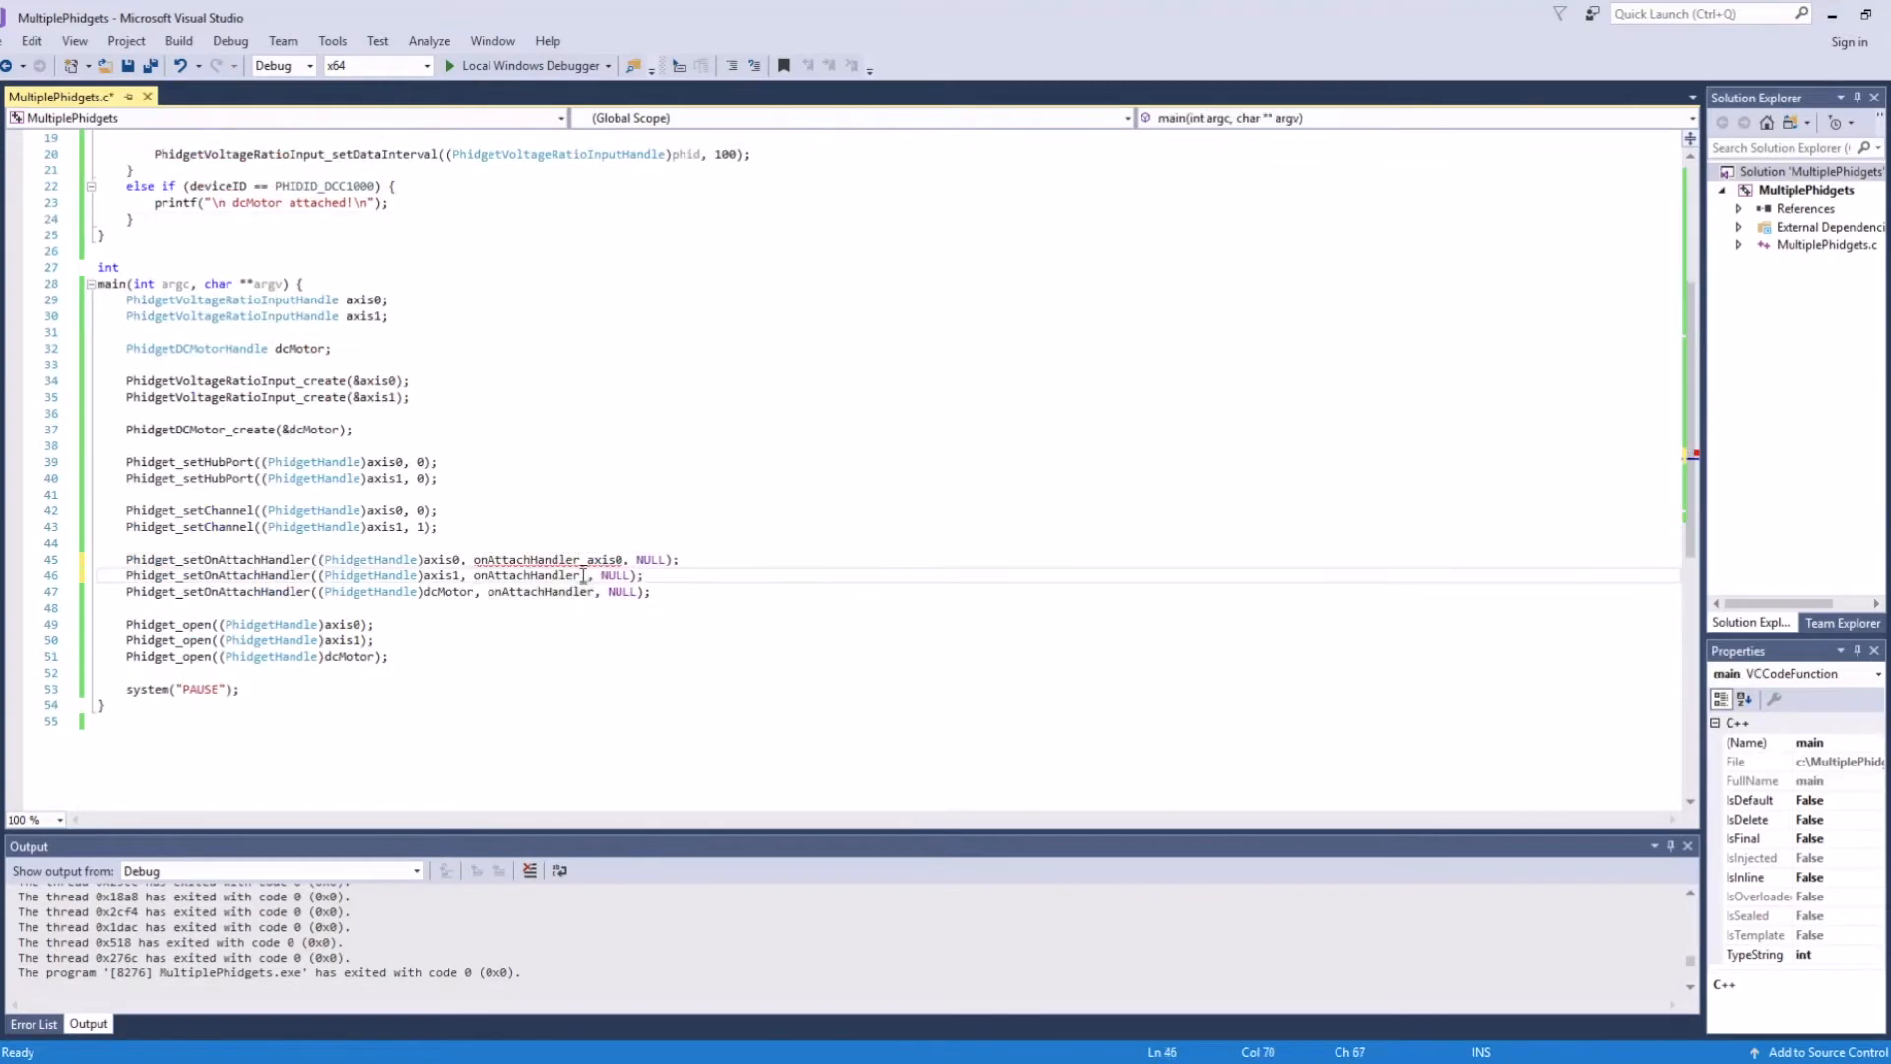
Split into onAttachHandler_axis0, _axis1 and _dcMotor, each printing its attach message.
scroll(up, 3)
text(_axis1)
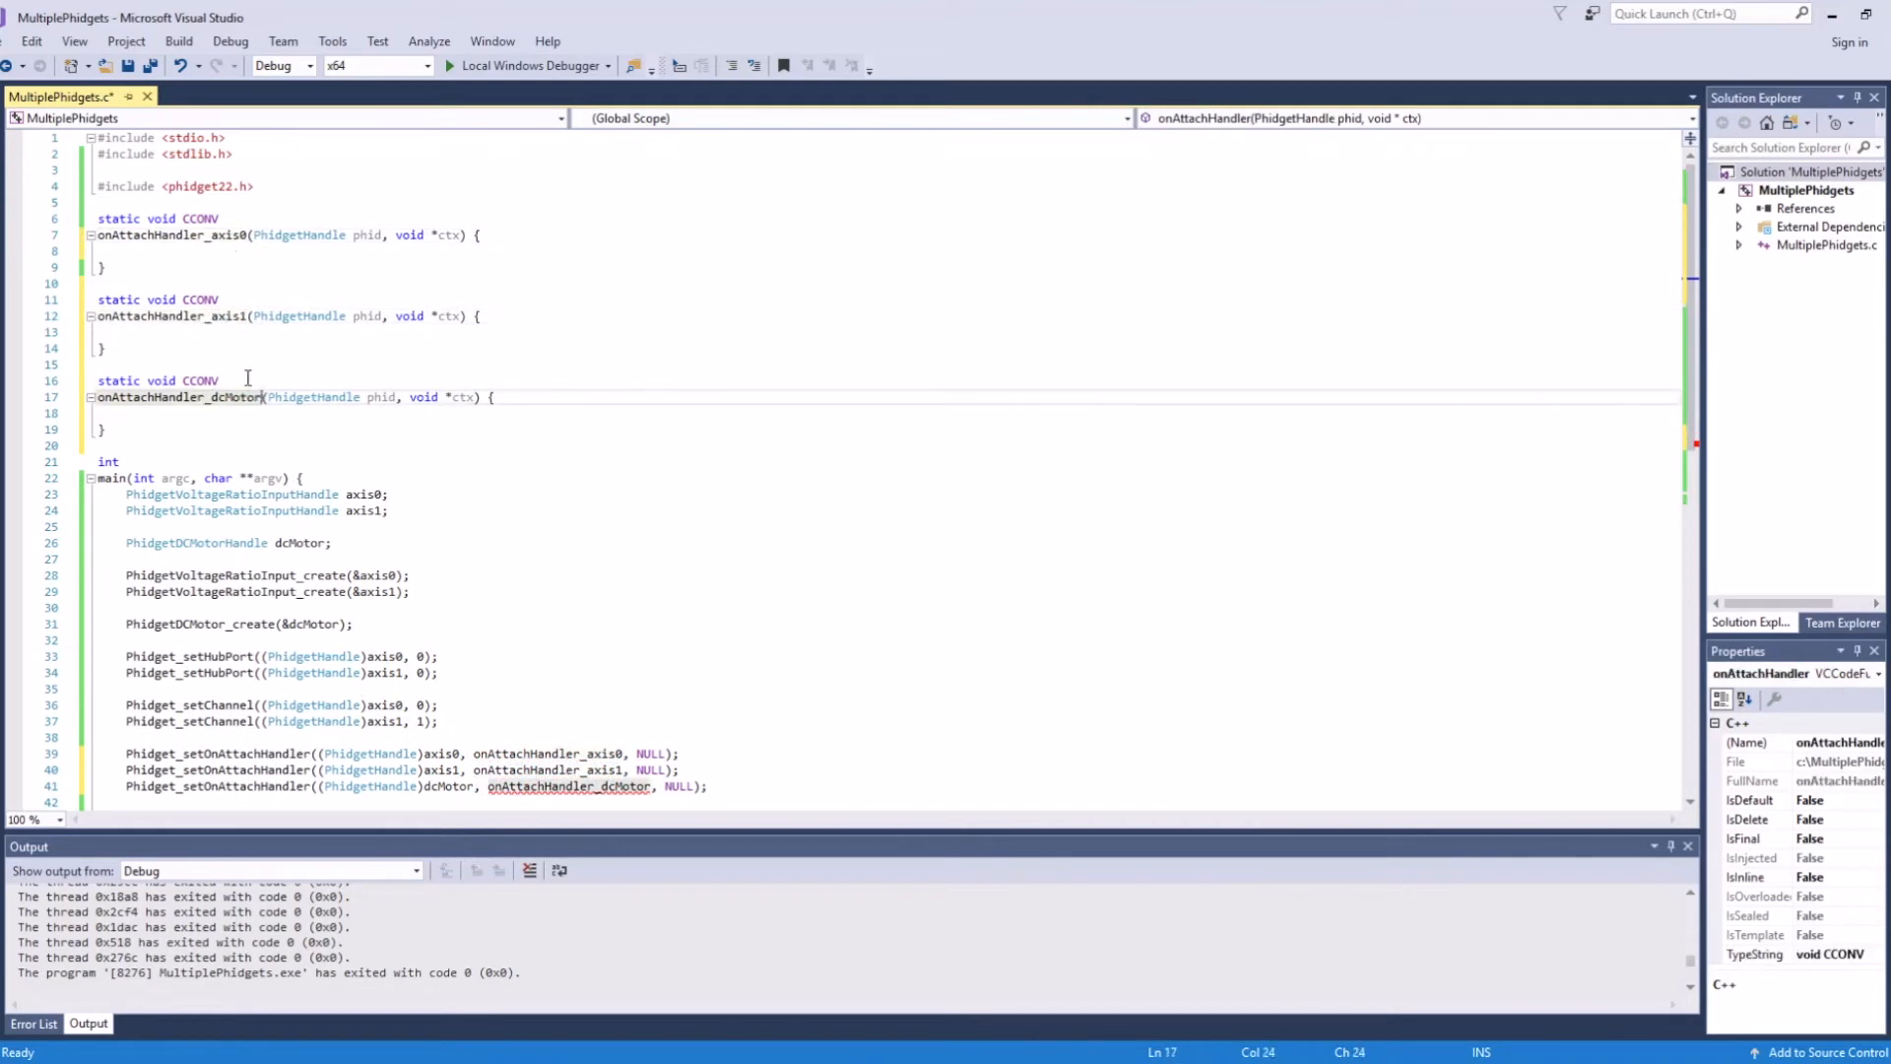
text(printf("\naxis0 attach"))
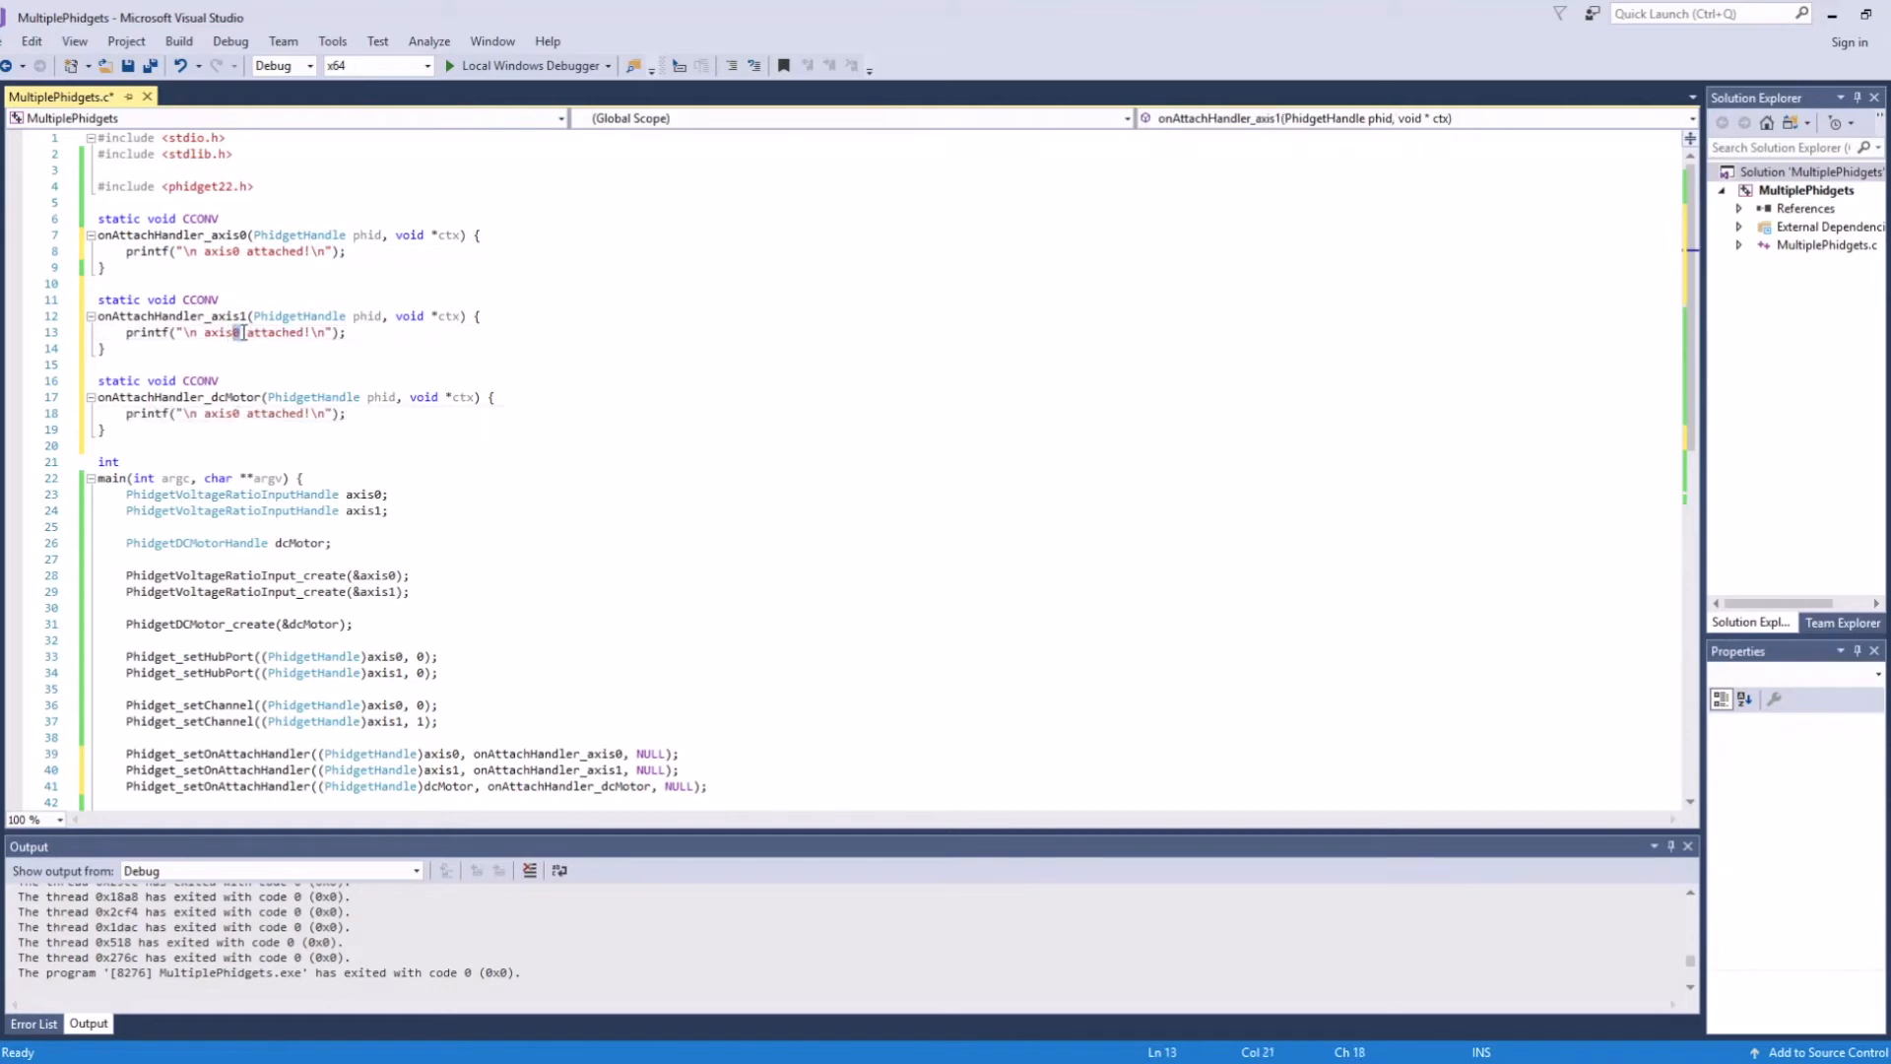
text(PhidgetVoltageRatioInput_setDataInterval(phid, 100);)
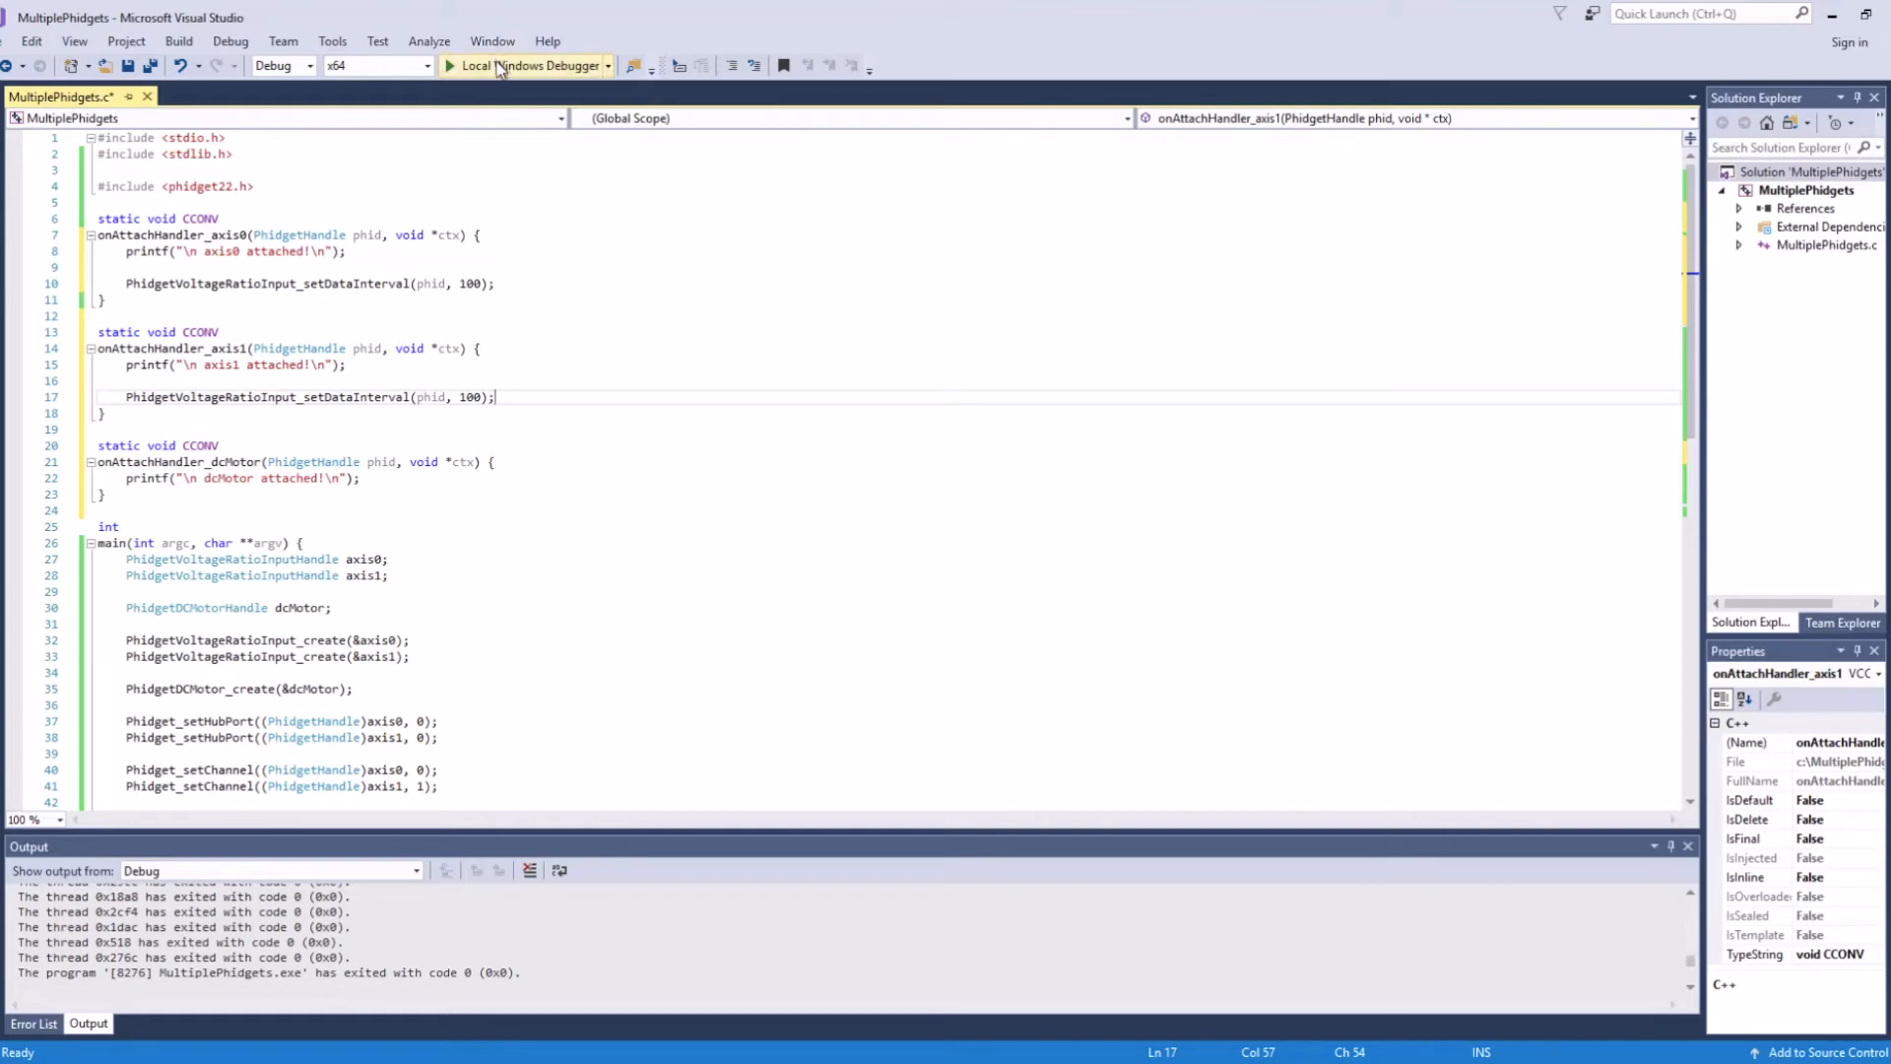
Run the program with Local Windows Debugger to see the dcMotor attach message.
click(471, 65)
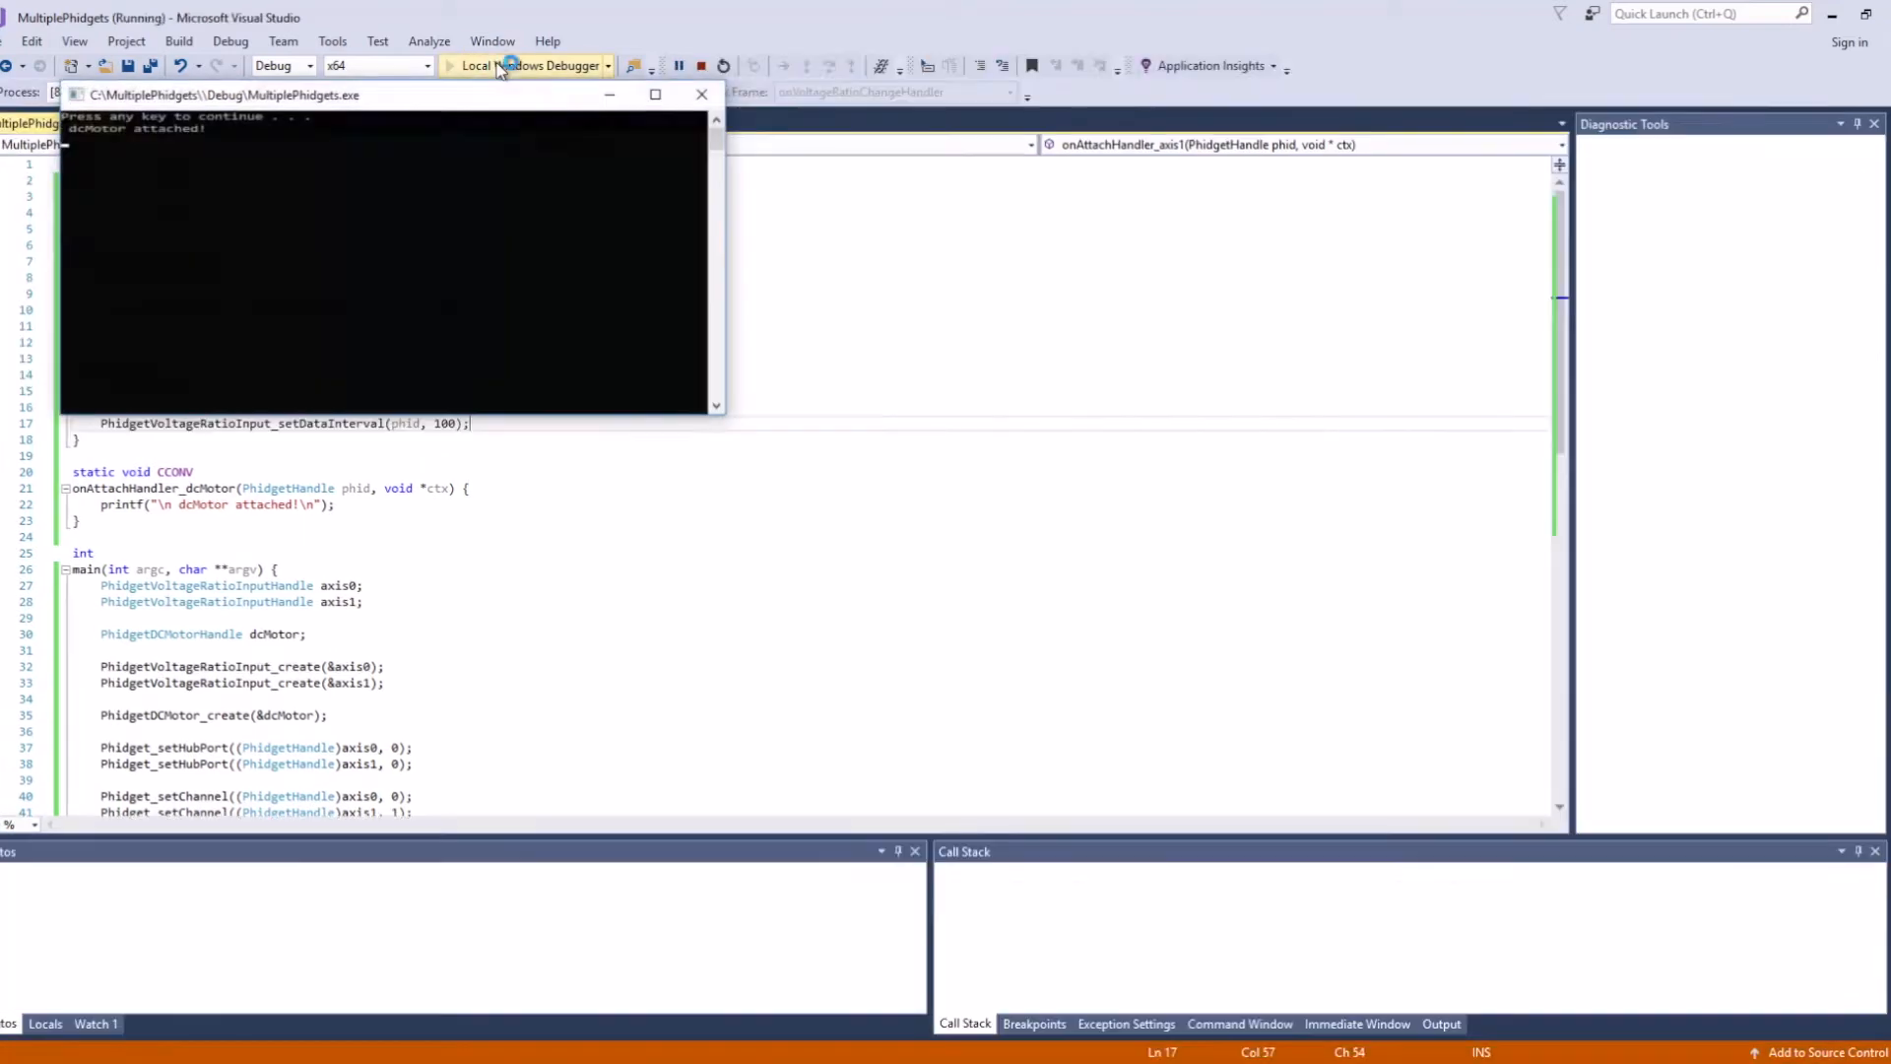
click(476, 65)
text(PhidgetVoltageRatioInput_setOnVoltageRatioChangeHandler()
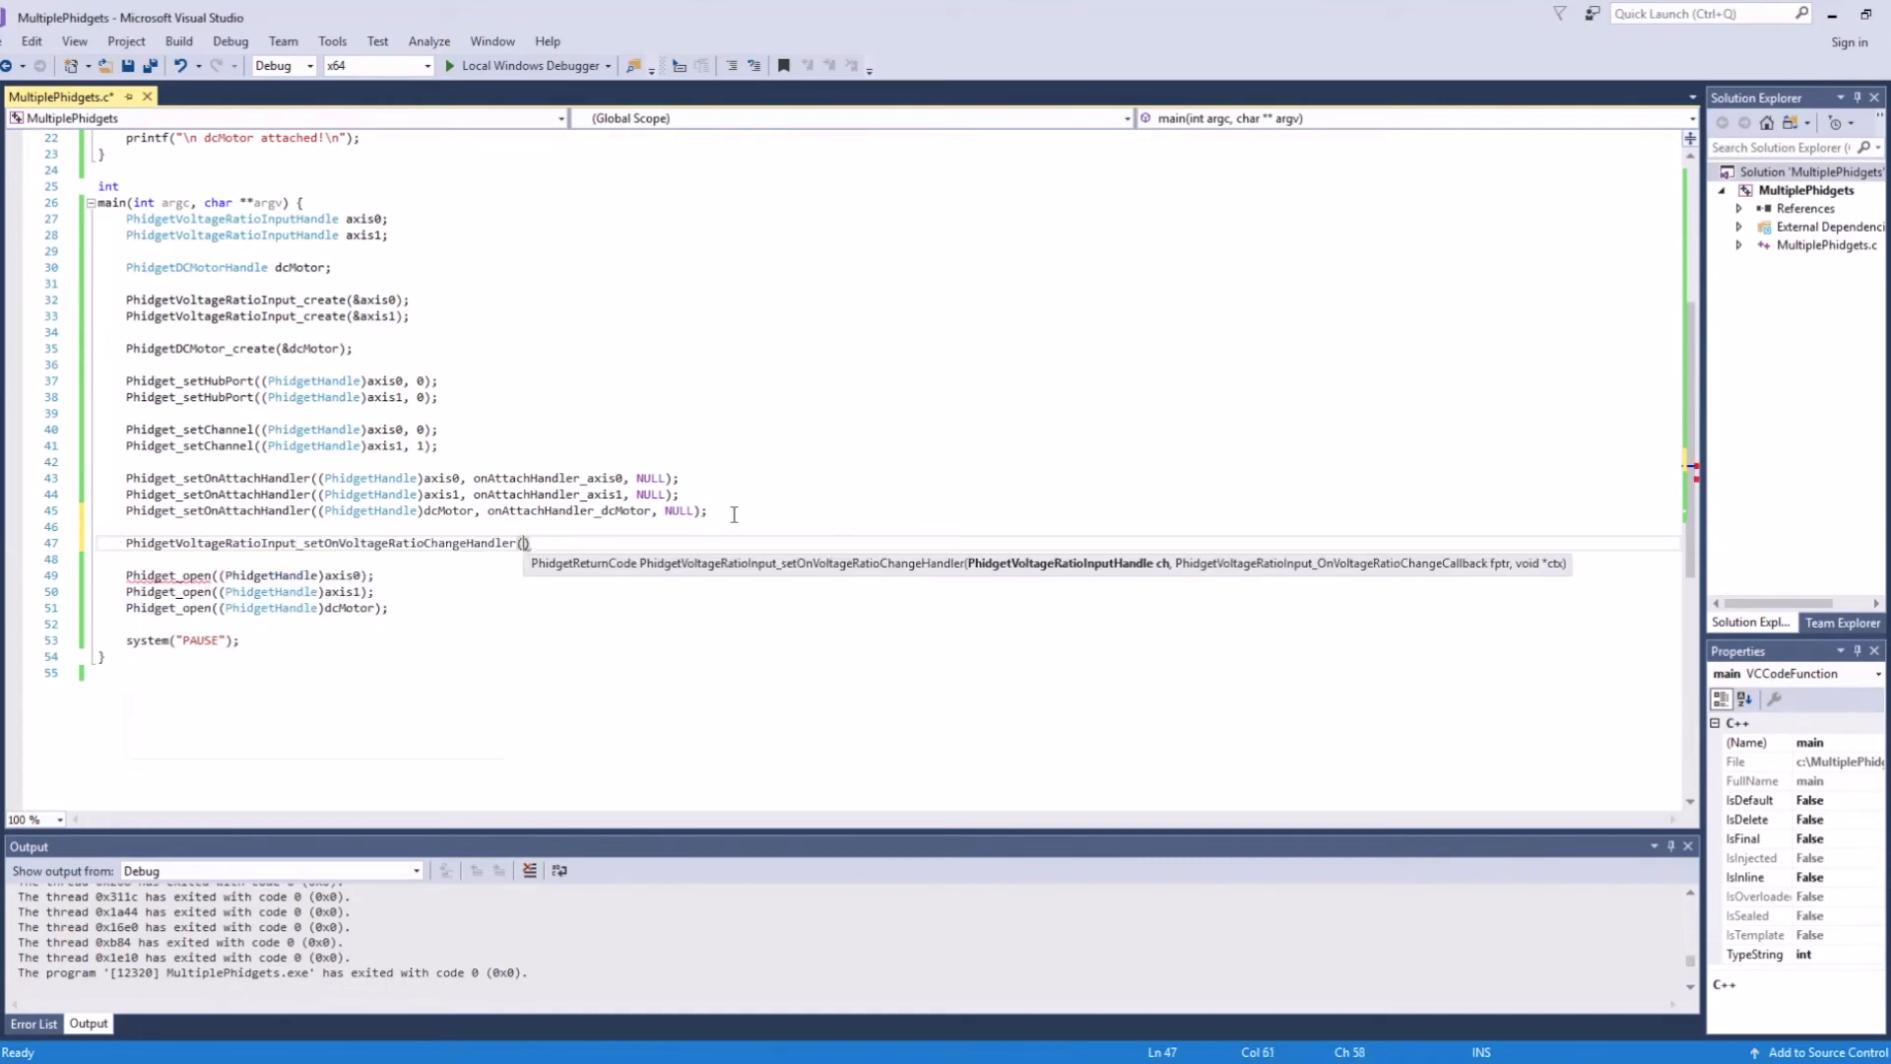
Register onVoltageRatioChangeHandler for axis0 and axis1, and onVelocityChangeHandler for dcMotor.
text(axis0, onVoltageRatioChangeHandler, NULL)
text(PhidgetDCMotor_setOnVelocityUpdateHandler(d)
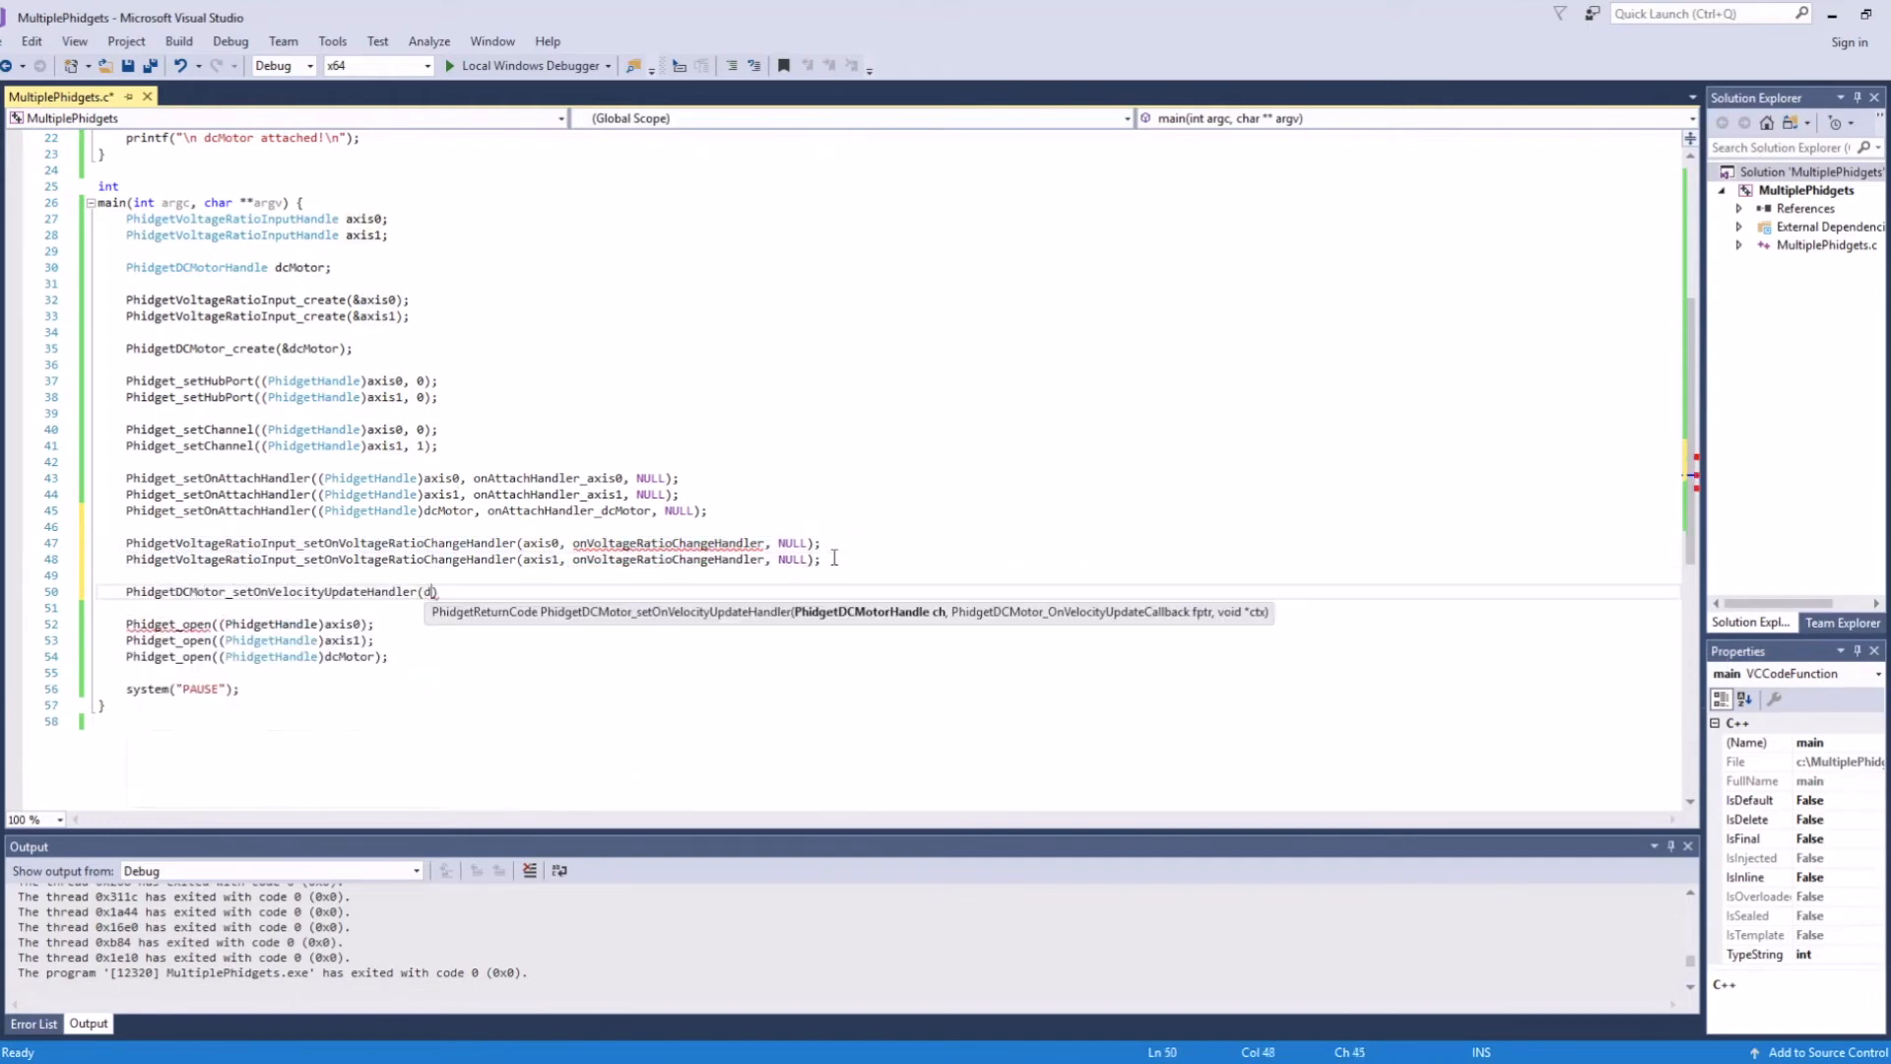
text(cMotor, onVelocityChangeHandler)
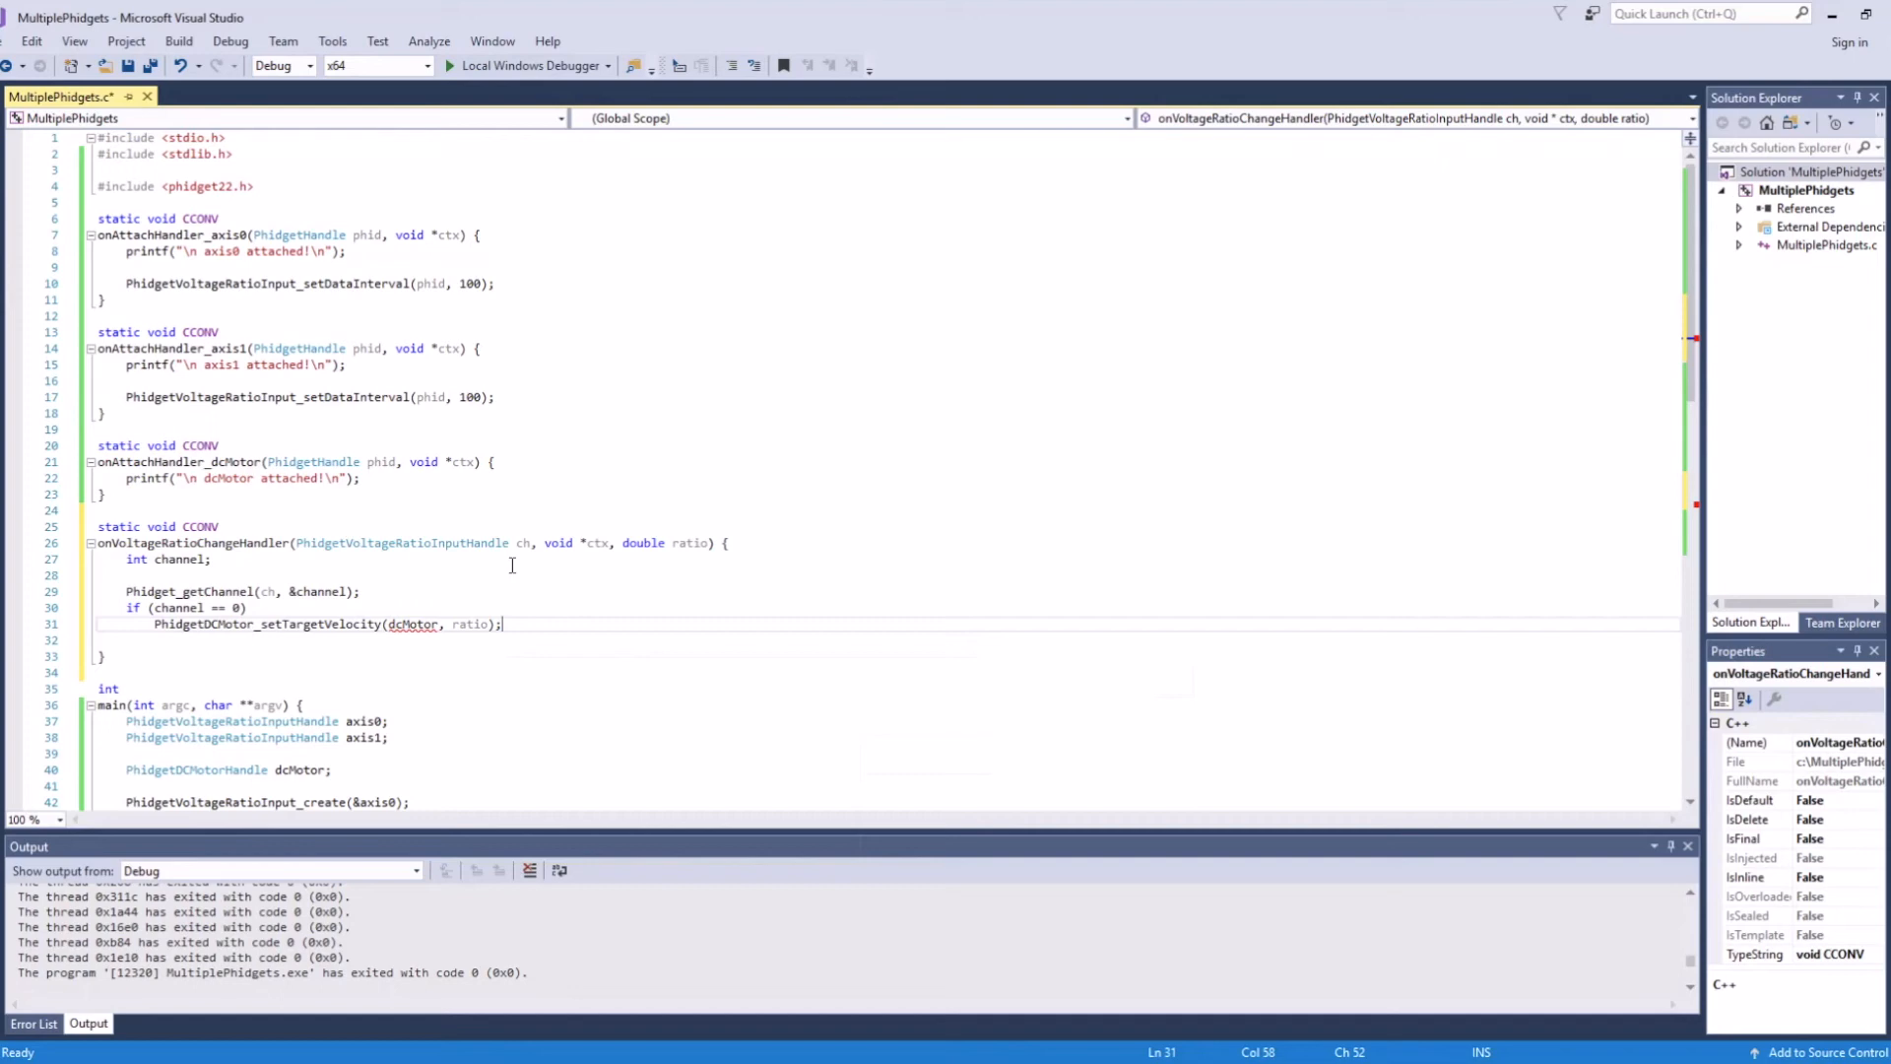
mouse_move(582, 622)
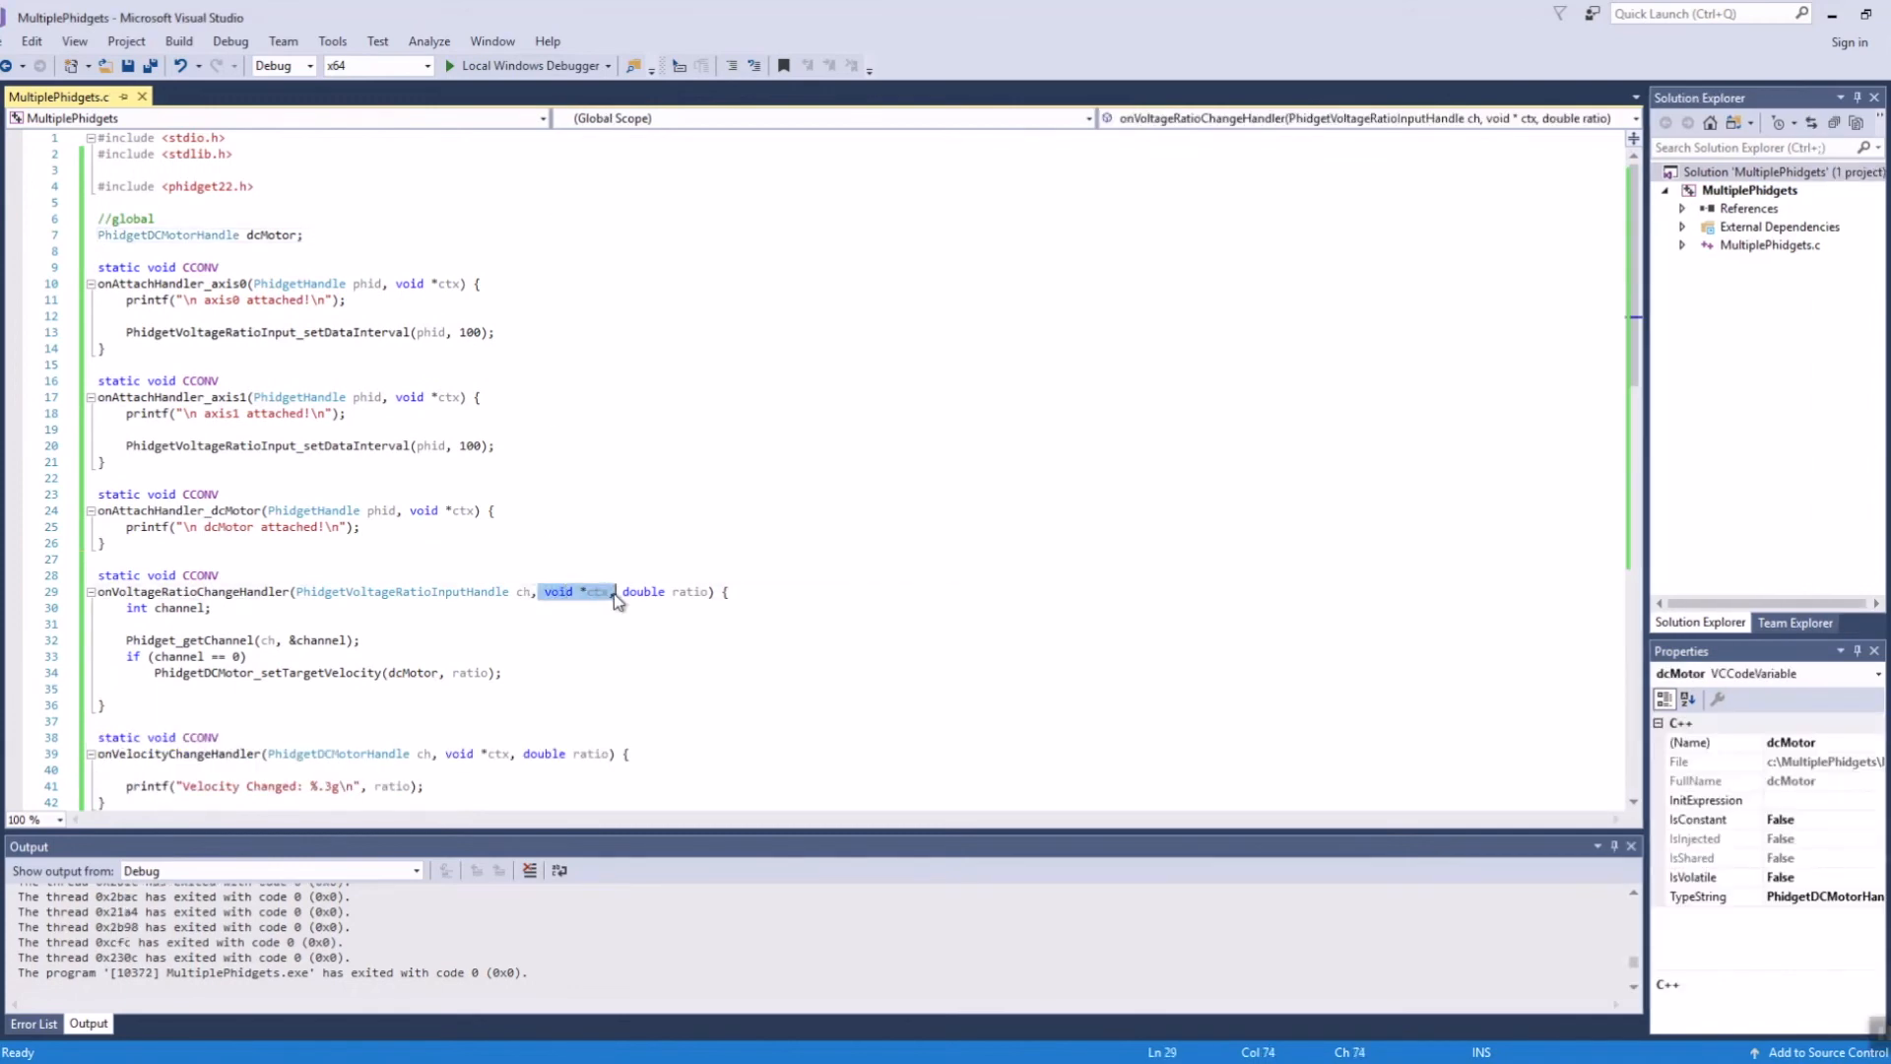
Make dcMotor global, drive its target velocity from channel 0, and print velocity changes.
scroll(down, 3)
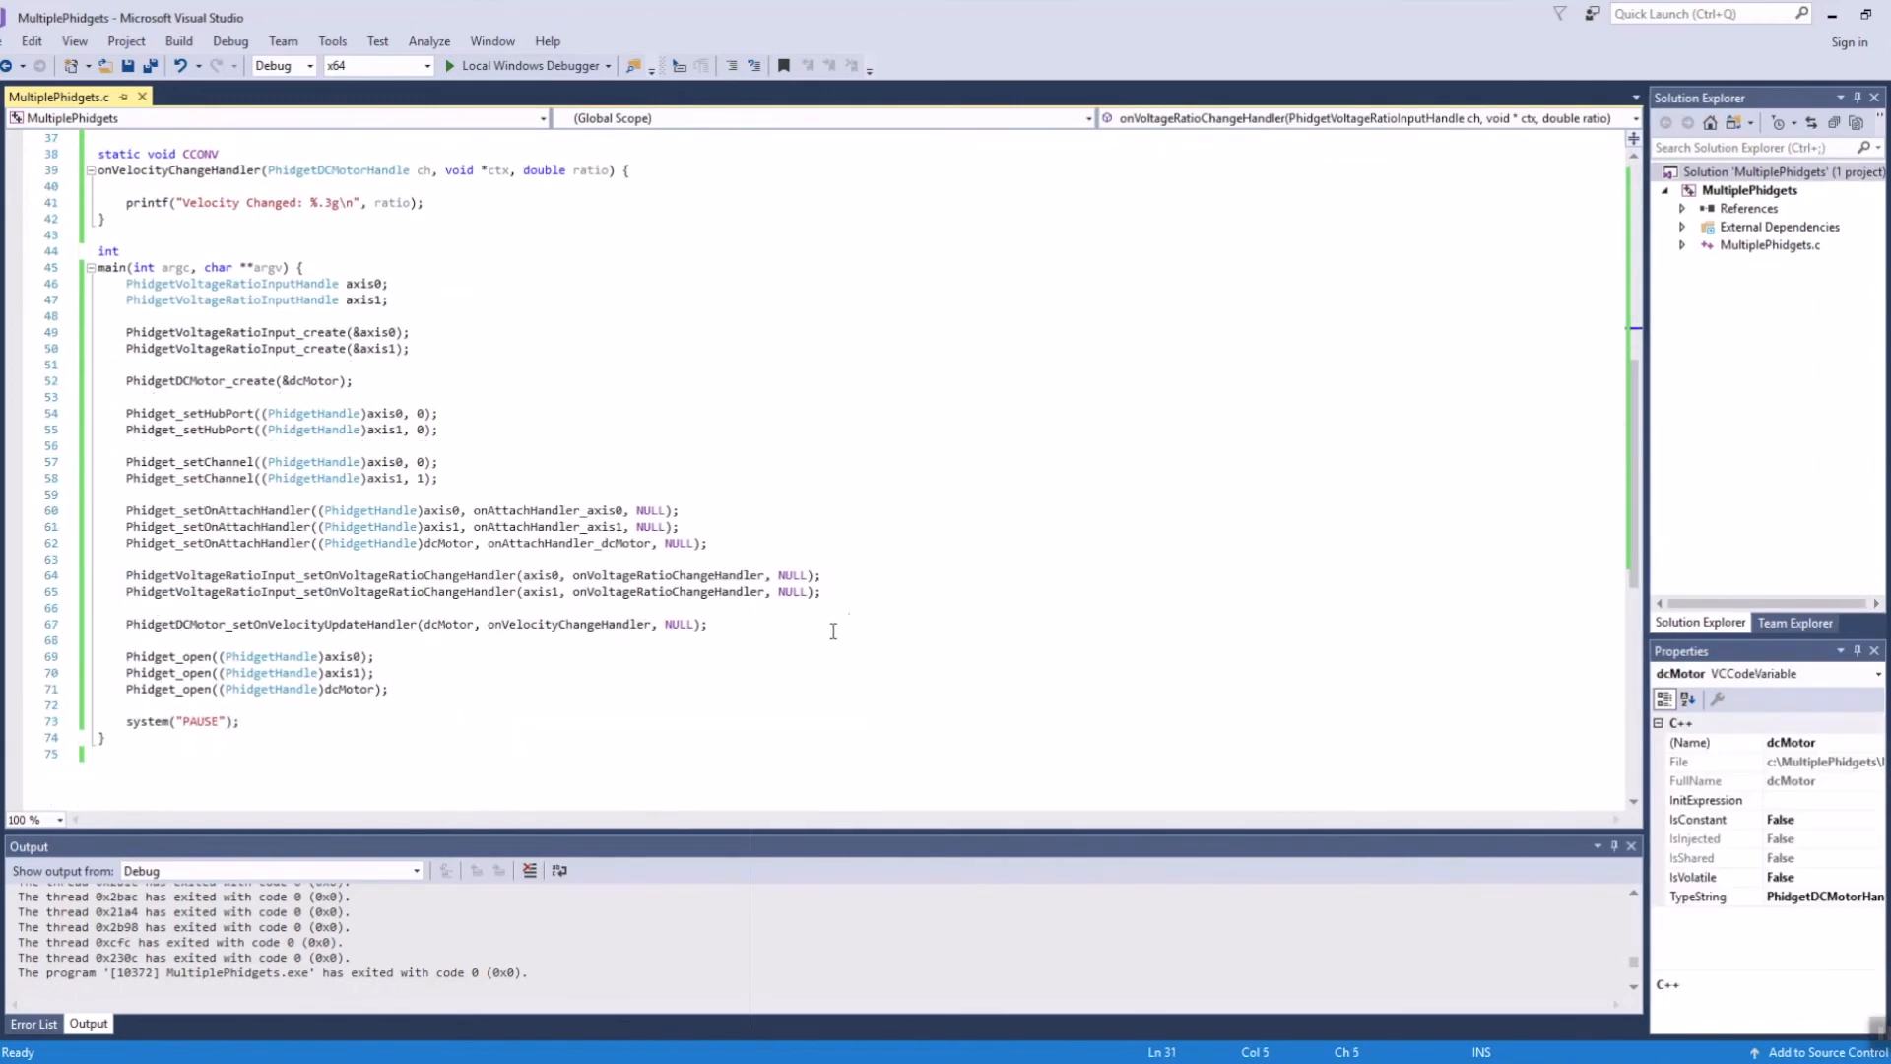
scroll(up, 3)
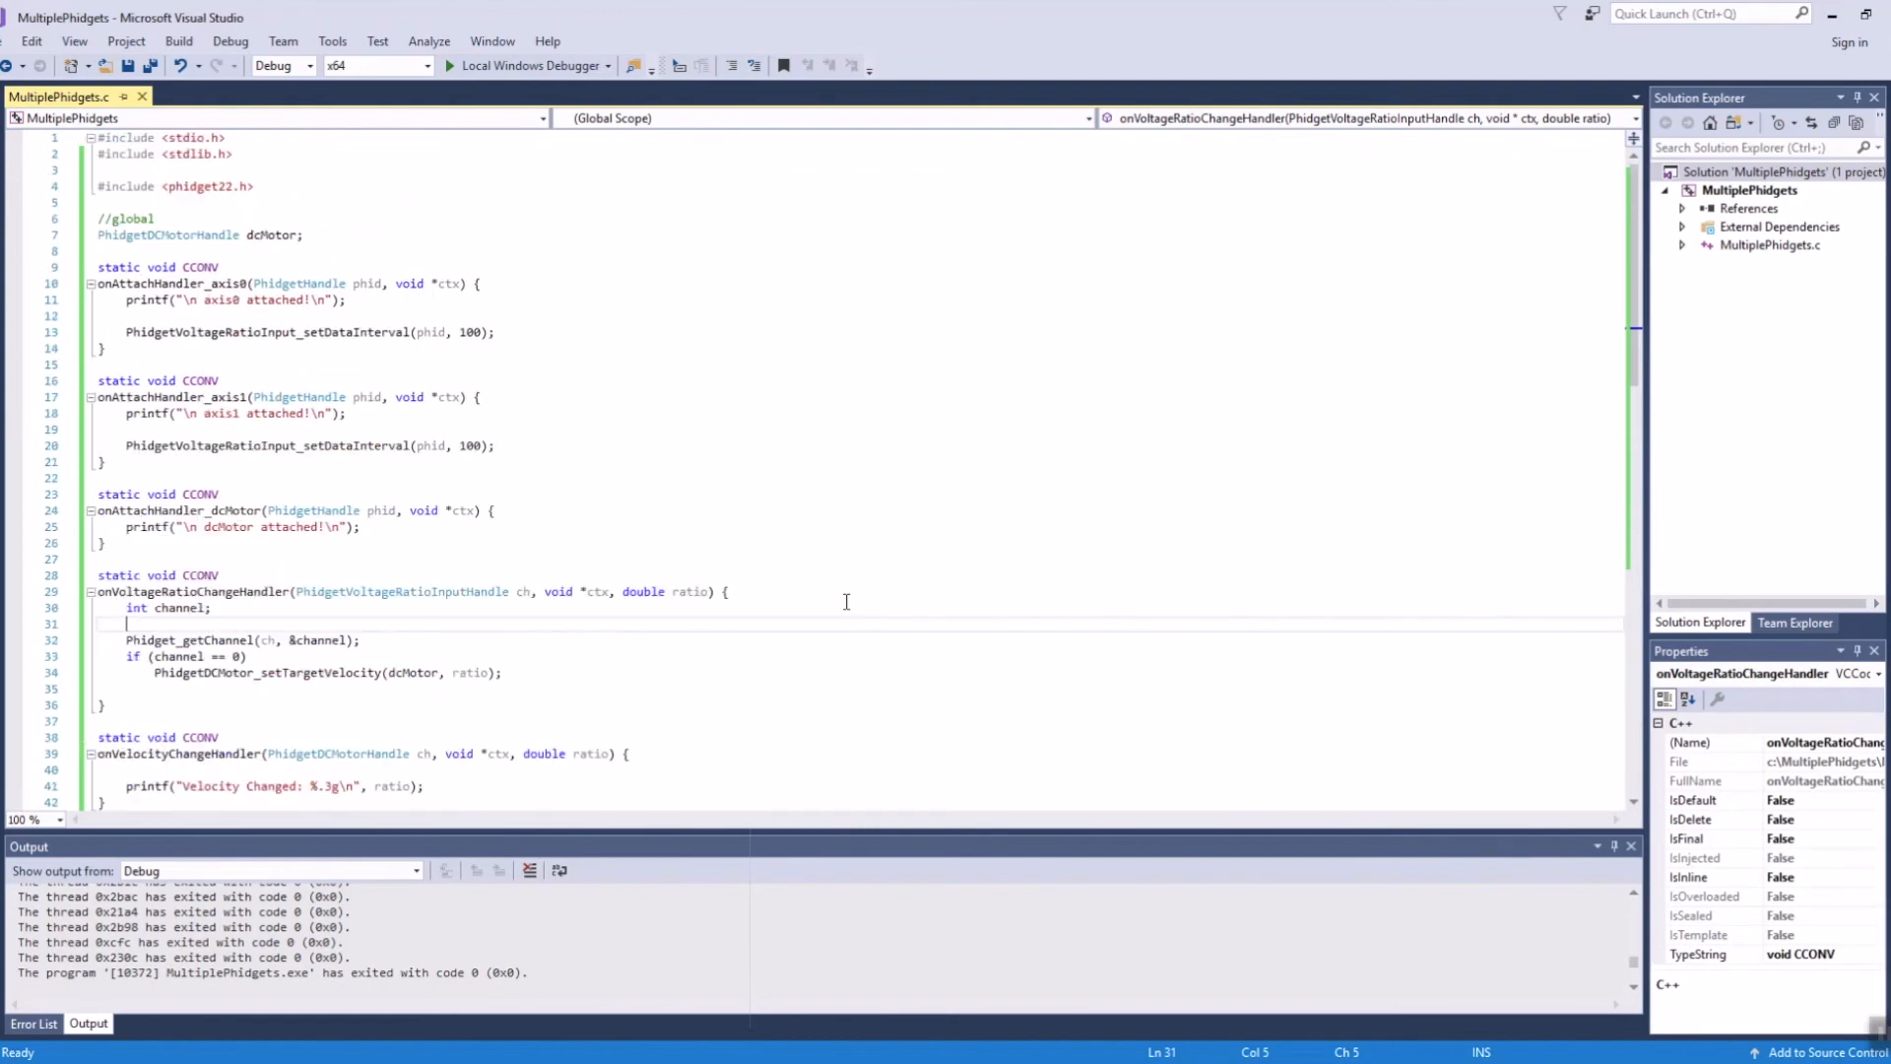